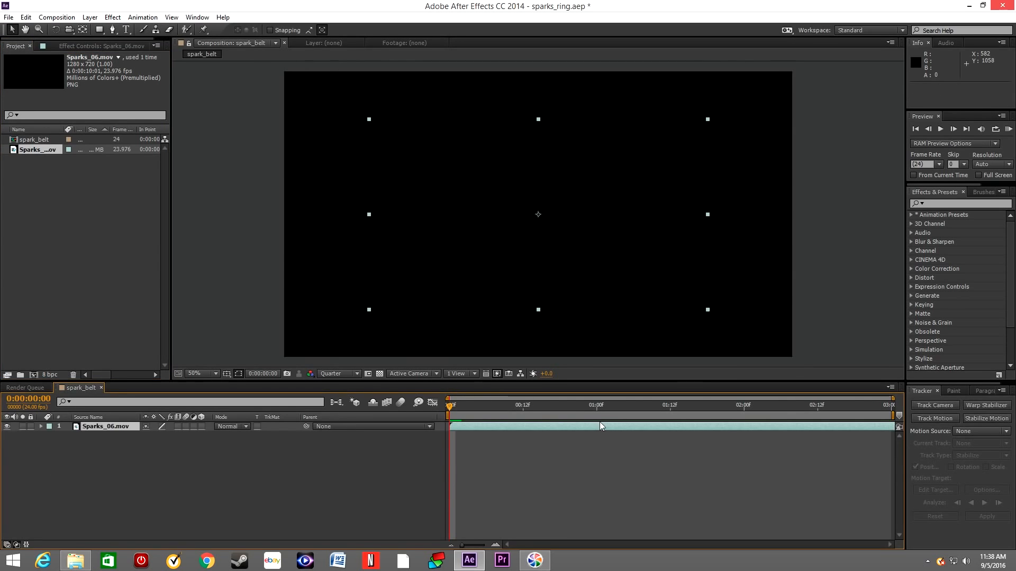
Enlarge the Sparks_06.mov clip and shift it toward the lower-left corner of the frame.
left_click(509, 426)
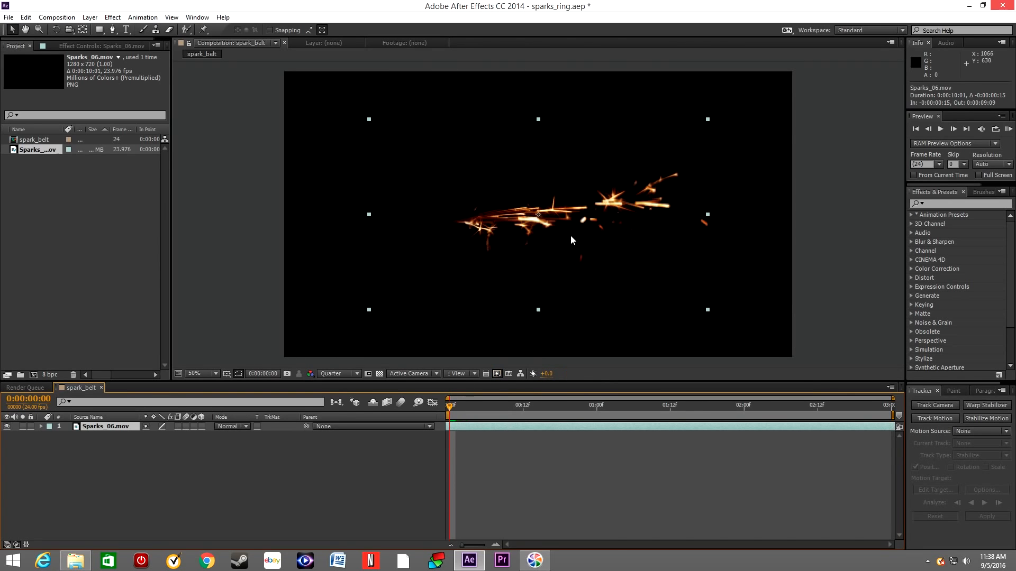
left_click_drag(538, 215, 405, 260)
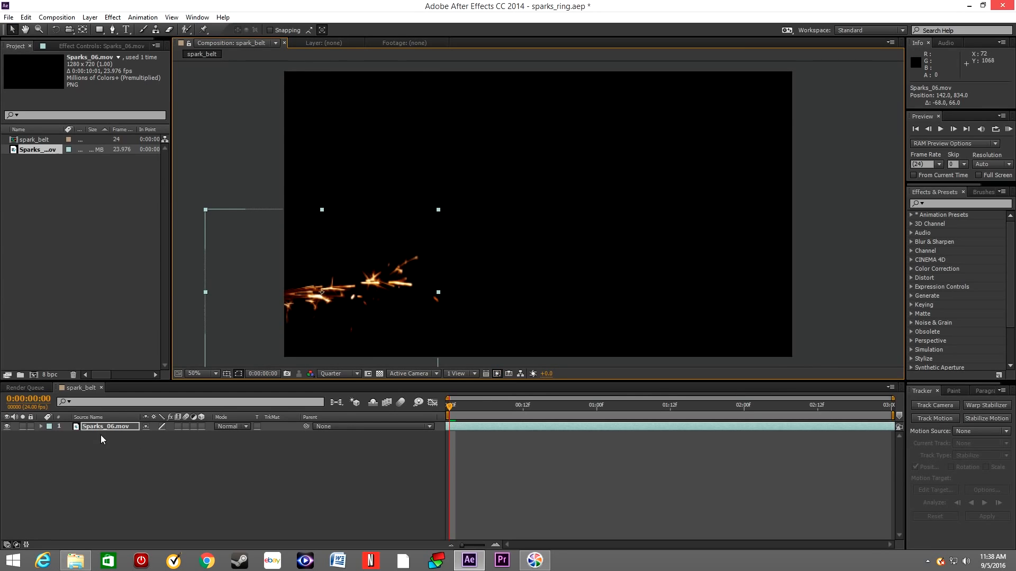
Select the Sparks_06.mov layer to duplicate it into a row of eight side-by-side copies.
left_click(110, 427)
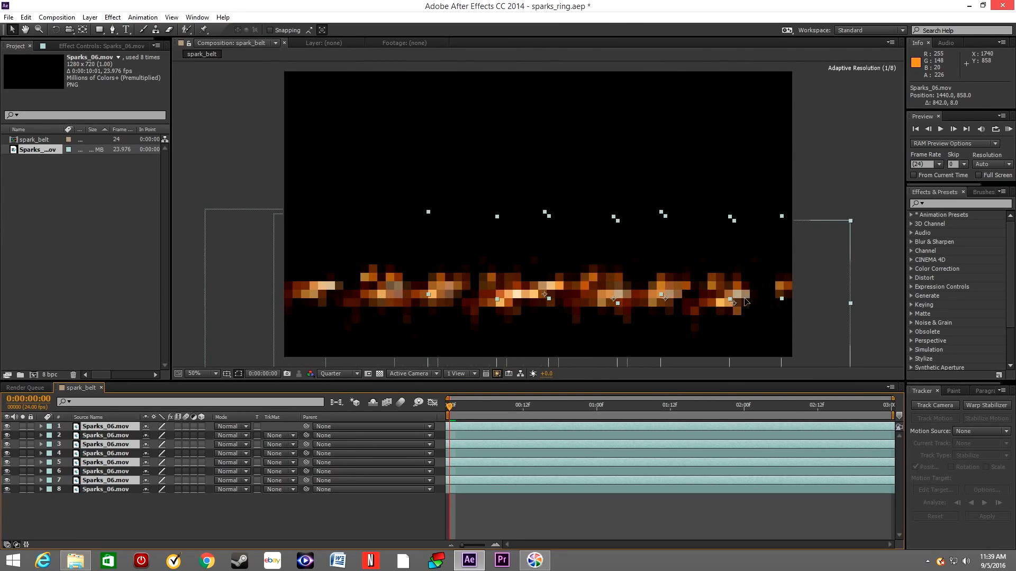
mouse_move(719, 311)
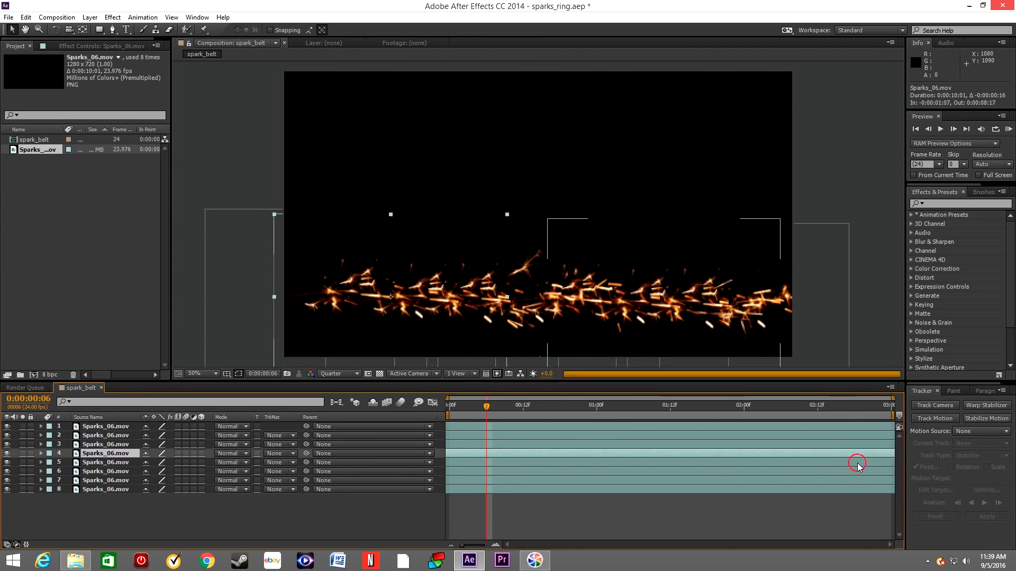
Pre-compose all eight spark layers into a nested composition named spark_ring.
left_click(105, 480)
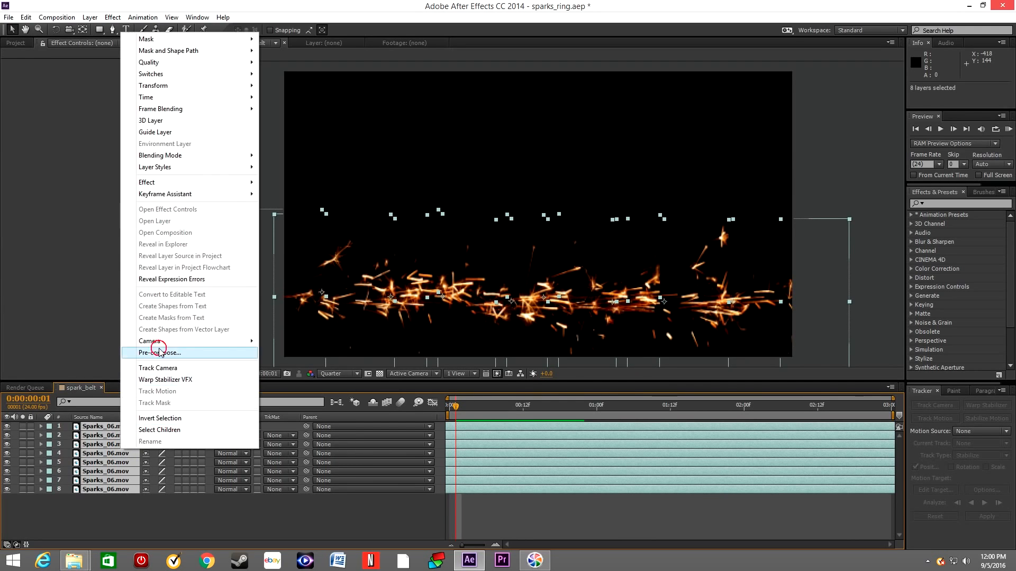
left_click(159, 352)
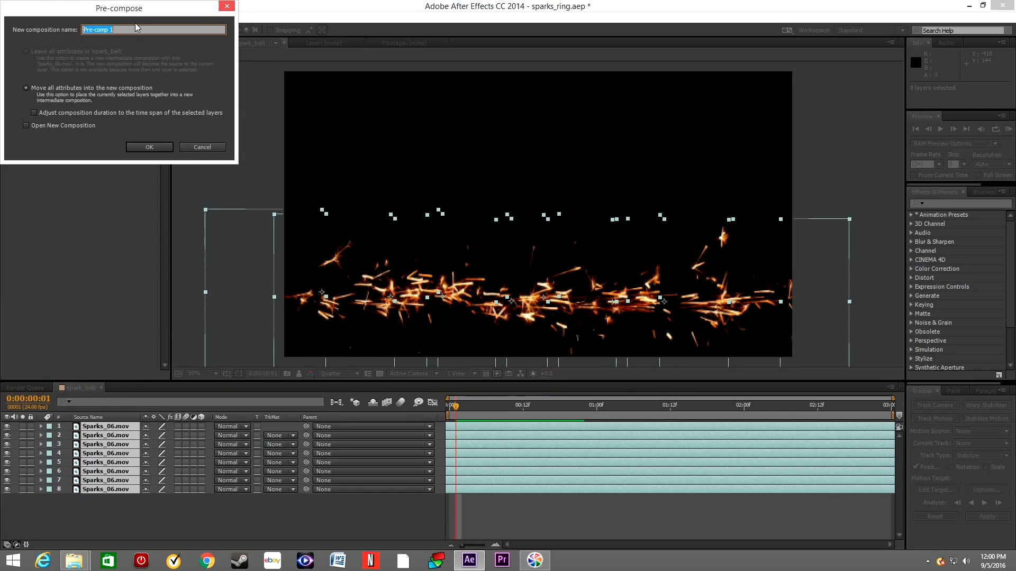
type("spark_ring")
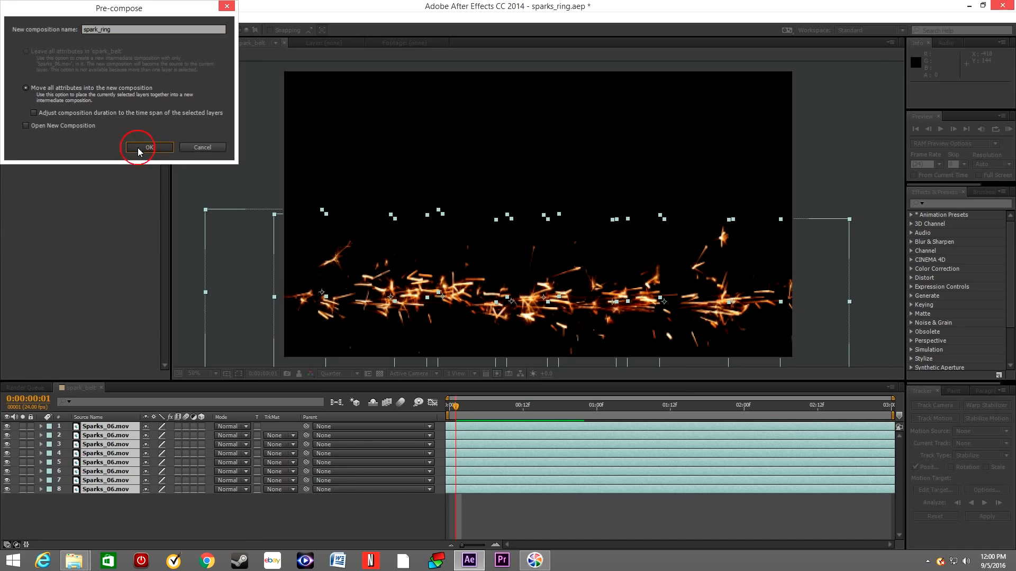
left_click(148, 147)
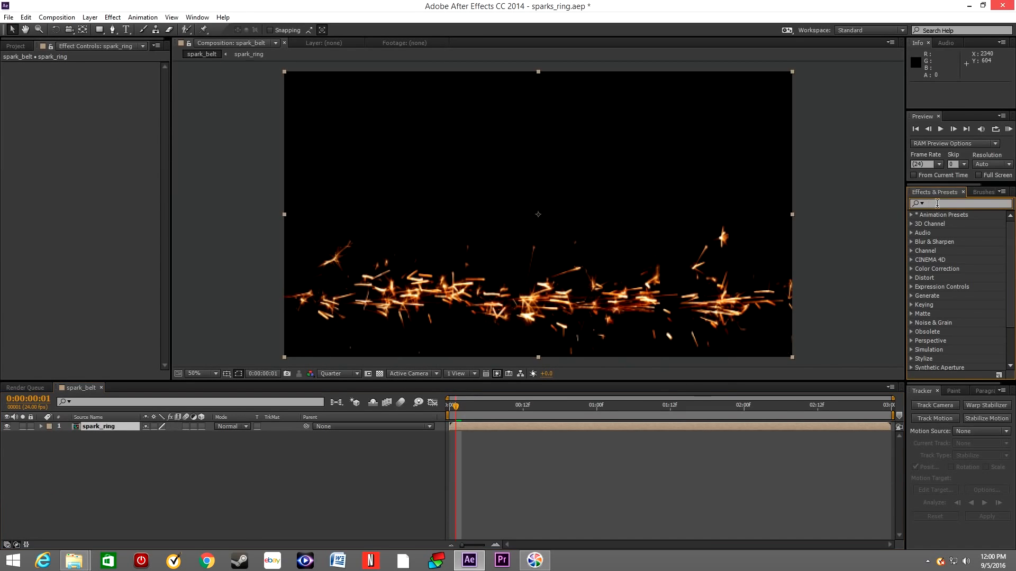
Apply Polar Coordinates to spark_ring with Rect to Polar conversion, bending the band into a circle.
type("polar")
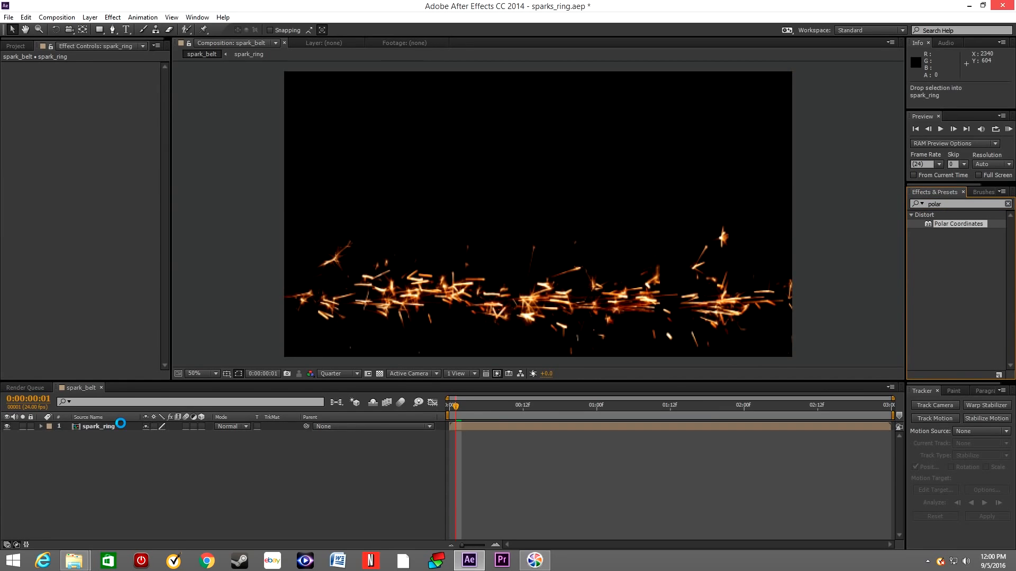
double_click(959, 223)
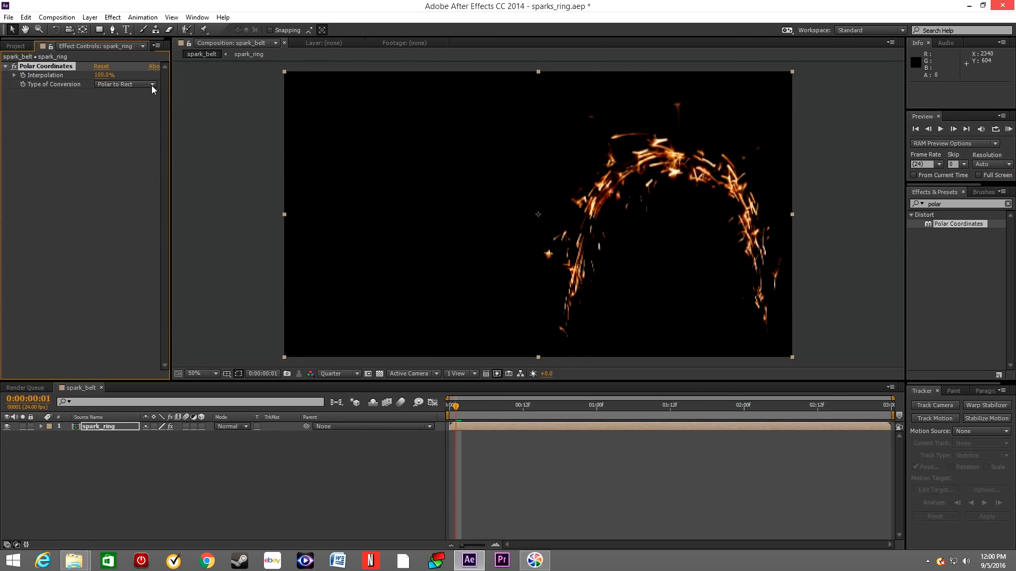
left_click(123, 84)
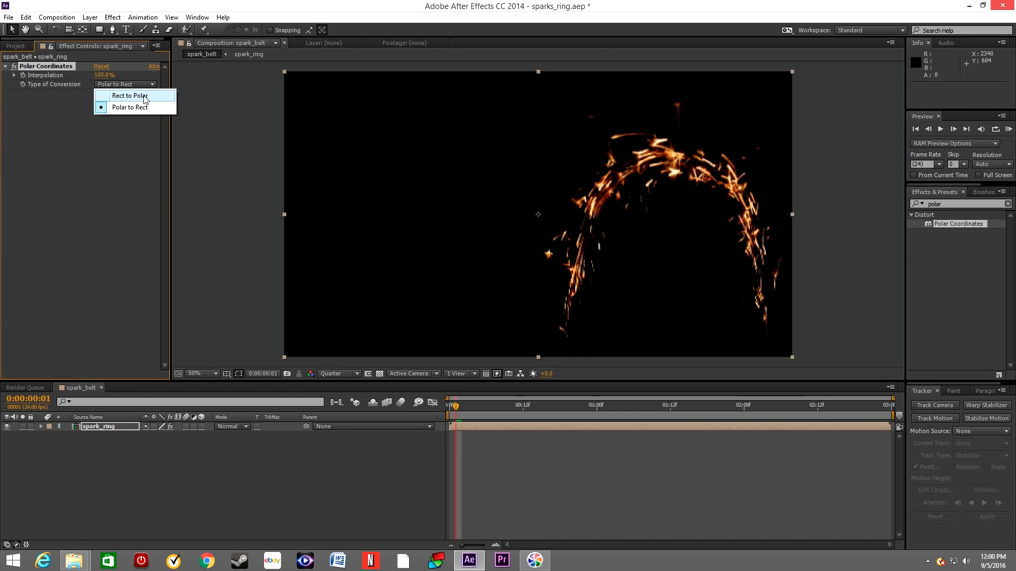
left_click(128, 95)
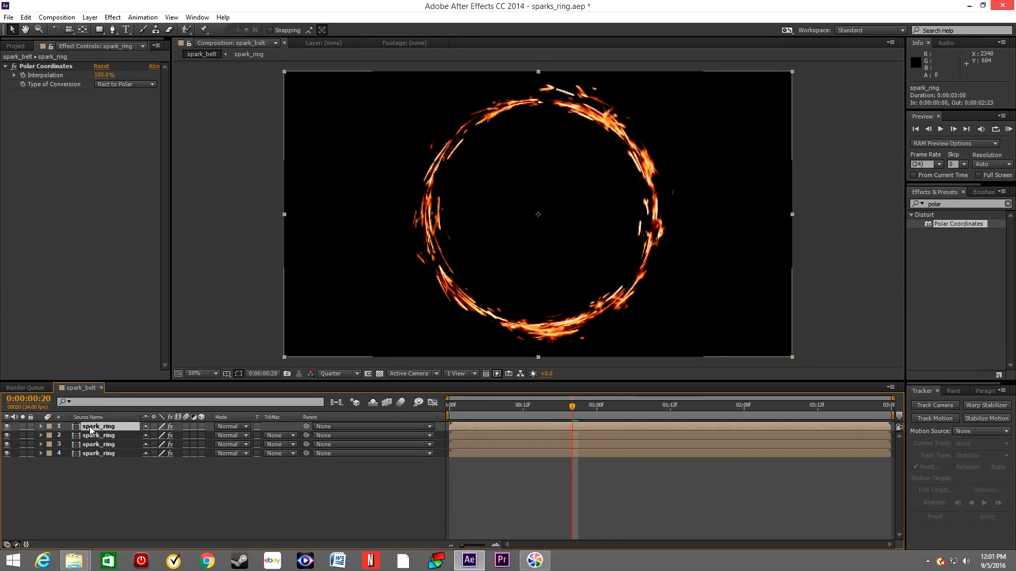
Give each spark_ring copy a different Rotation value so the circle looks denser.
left_click(42, 427)
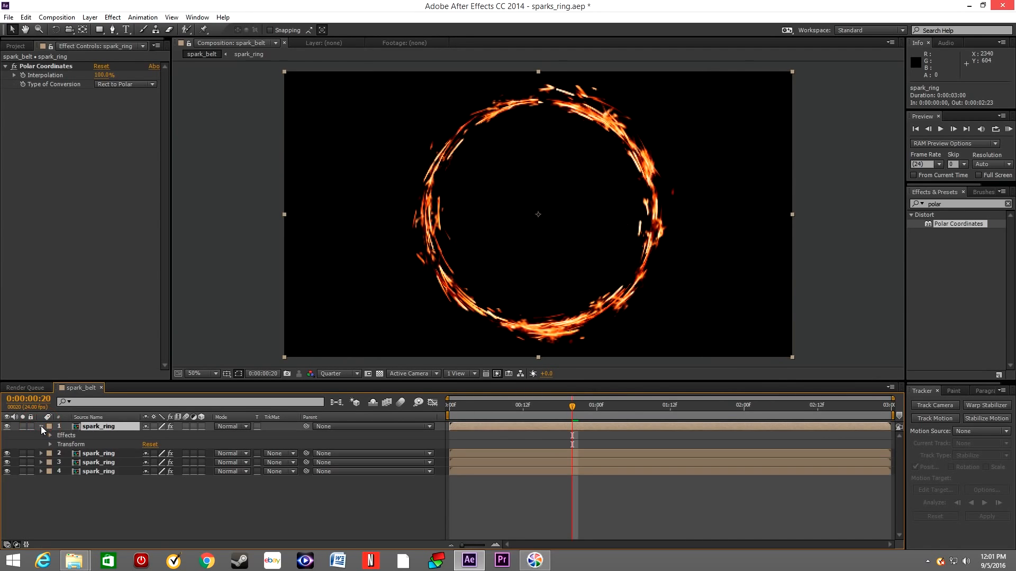
left_click(49, 444)
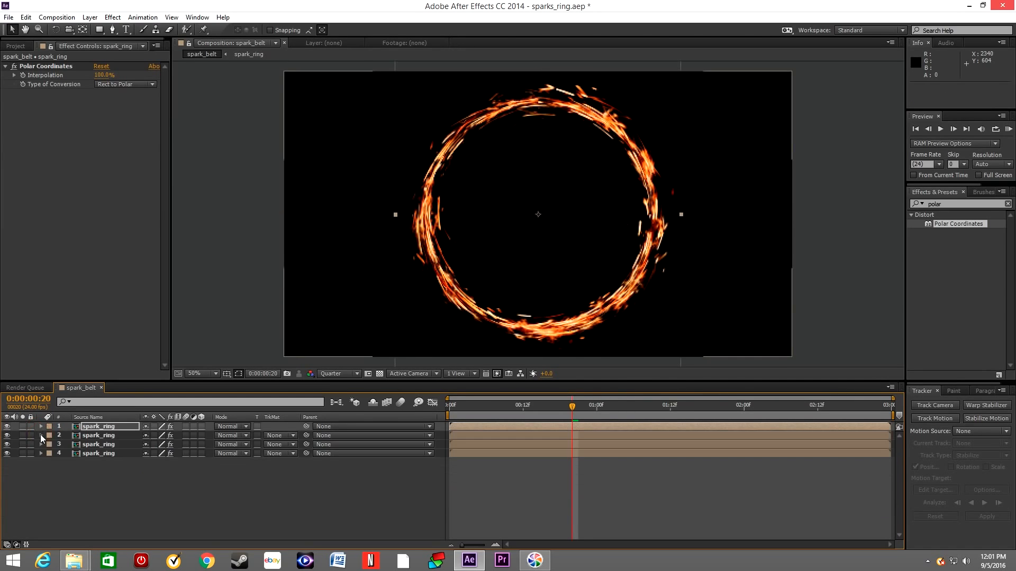
left_click(41, 435)
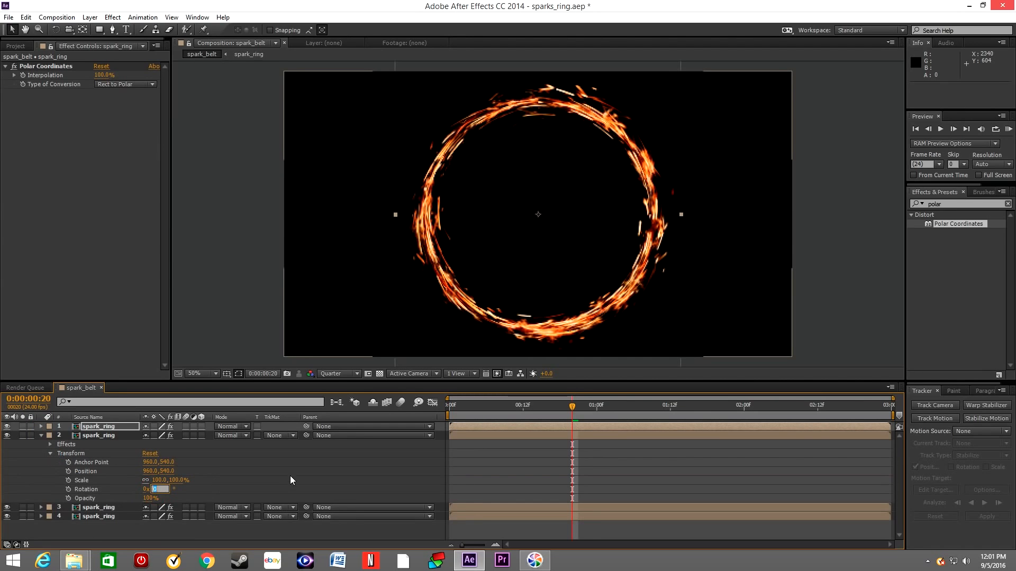
left_click(42, 435)
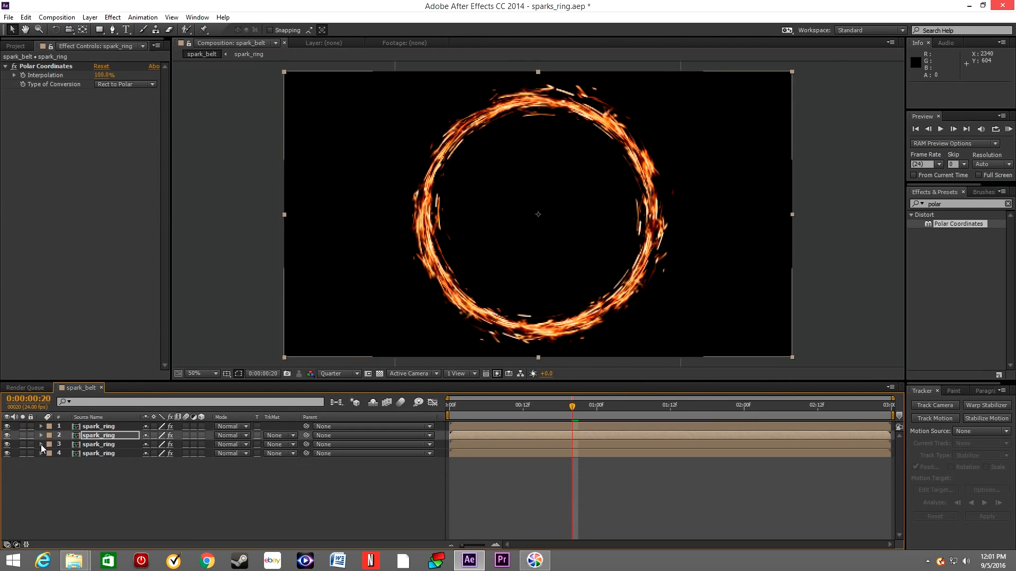
left_click(40, 445)
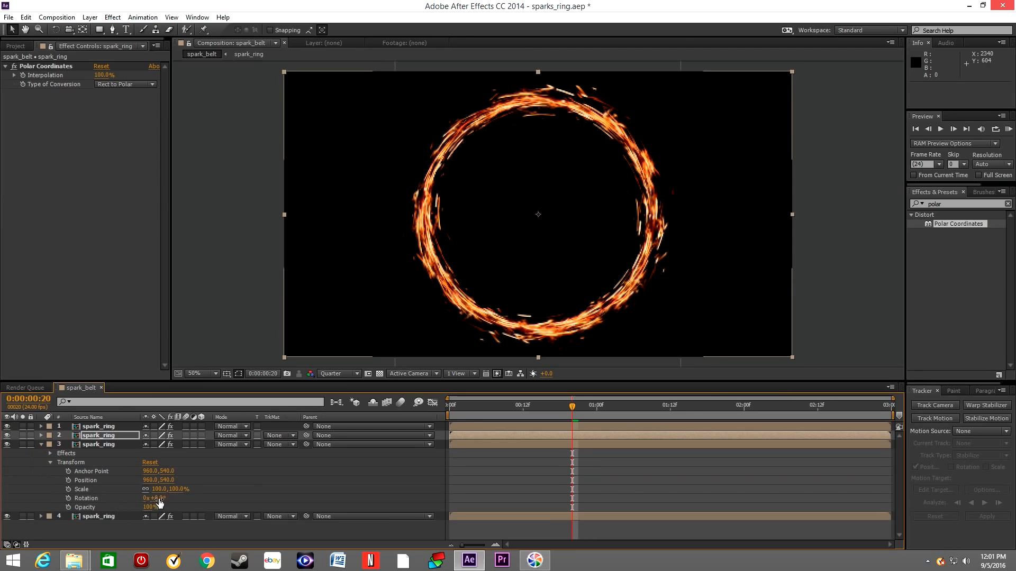
double_click(157, 498)
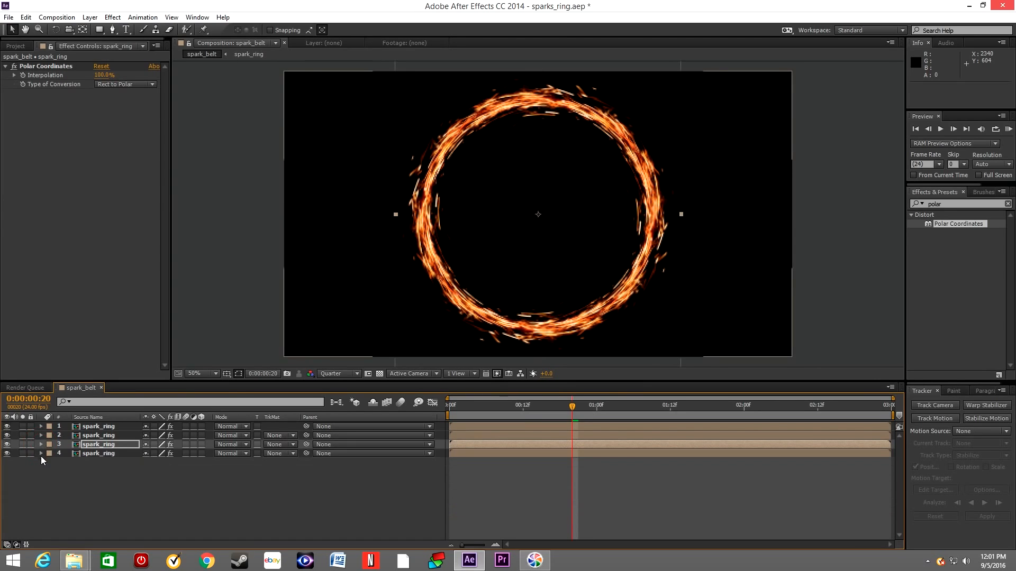
left_click(448, 405)
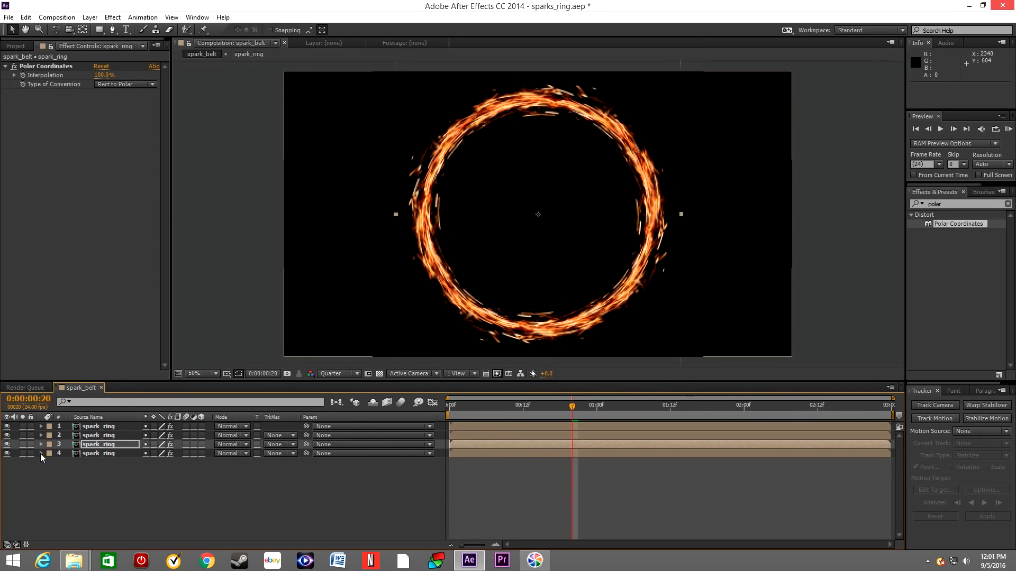
mouse_move(75, 490)
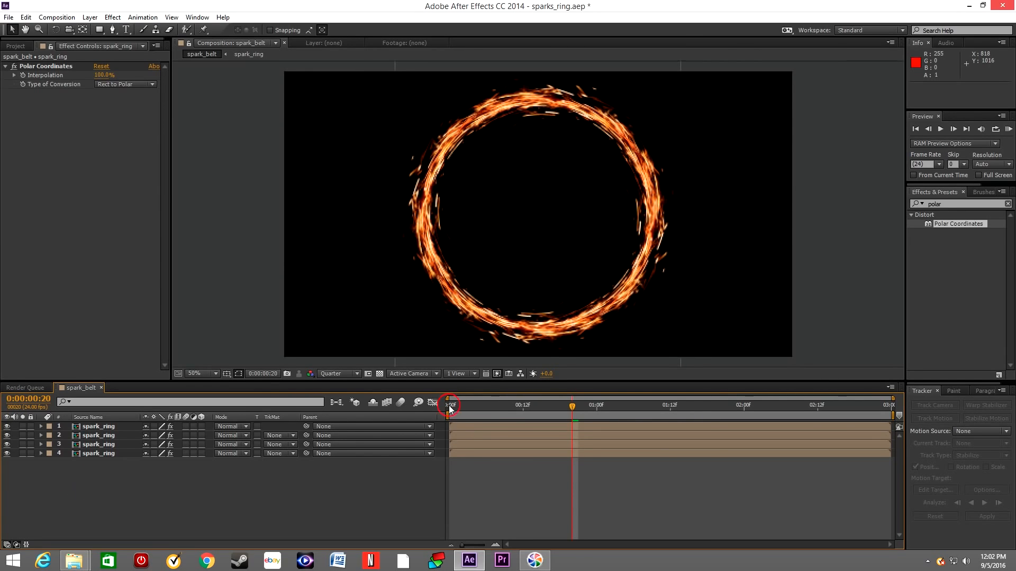
Add a Null 1 layer above the spark_ring layers and reveal its Transform values.
left_click(89, 17)
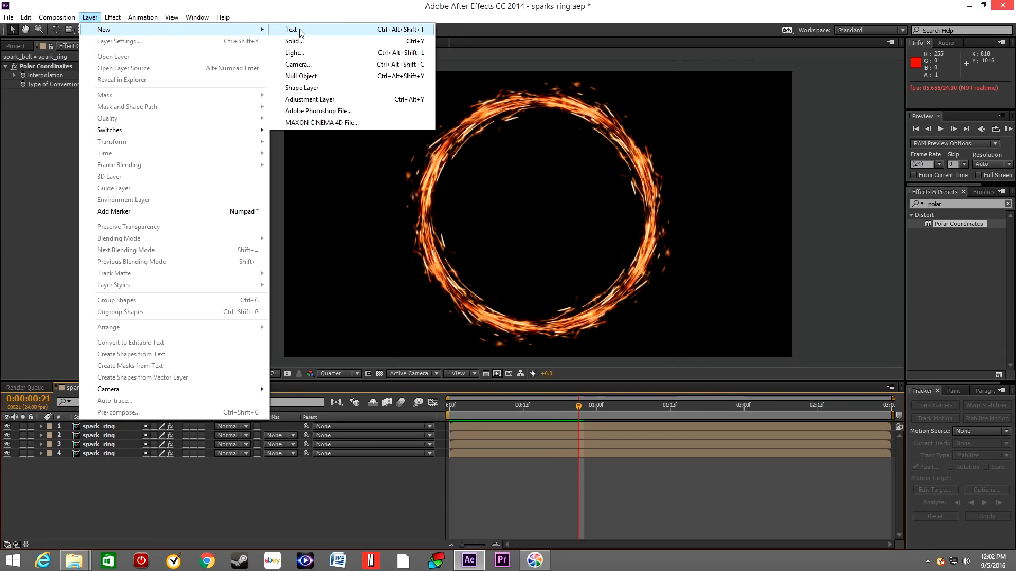
left_click(300, 76)
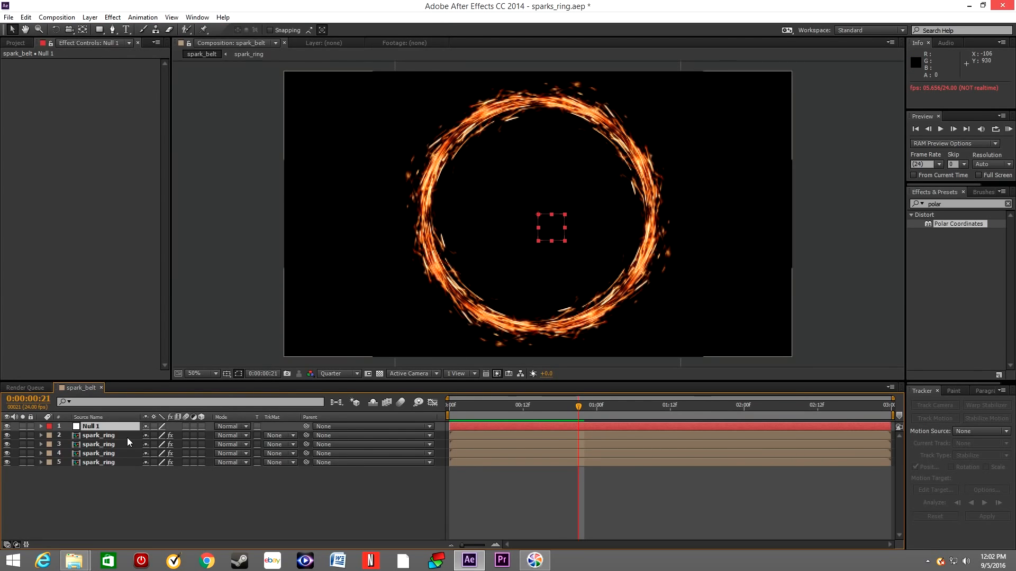
left_click(41, 427)
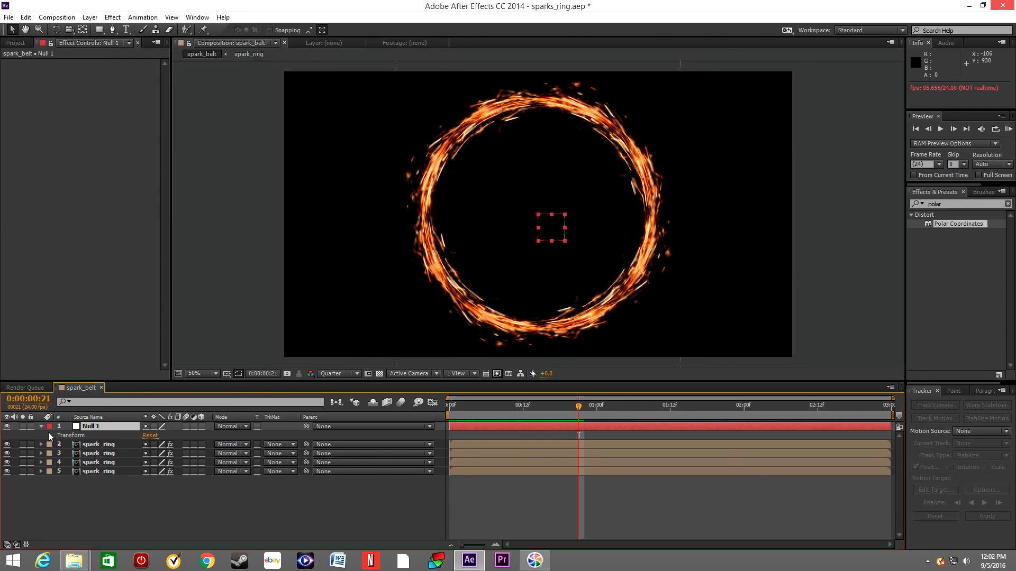
left_click(41, 435)
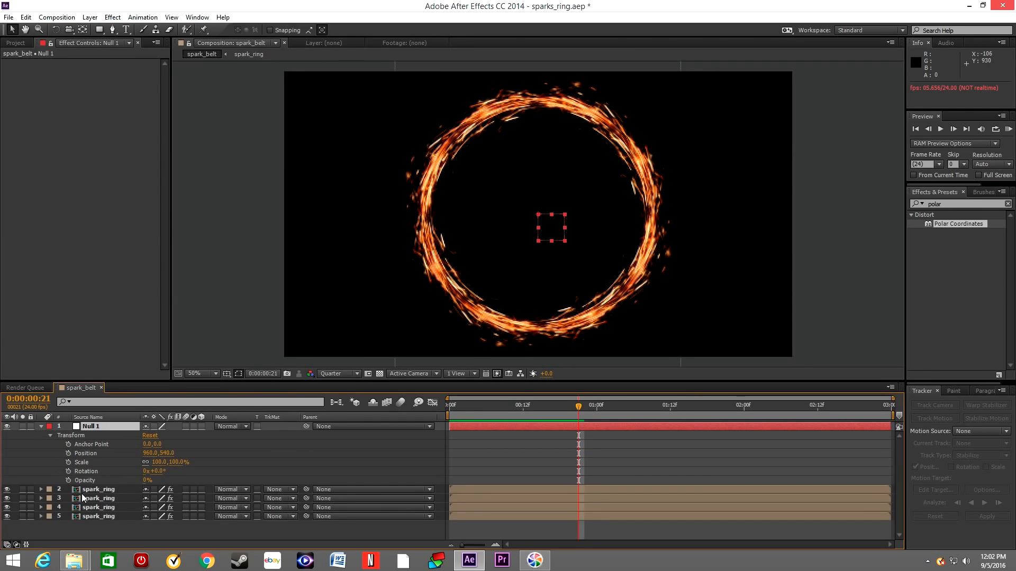
mouse_move(161, 483)
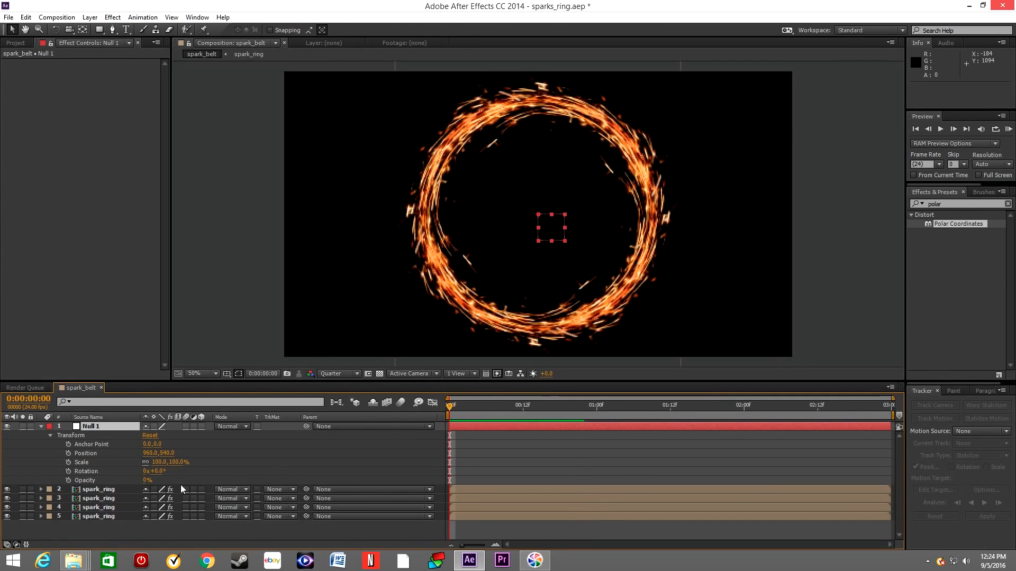
mouse_move(68, 472)
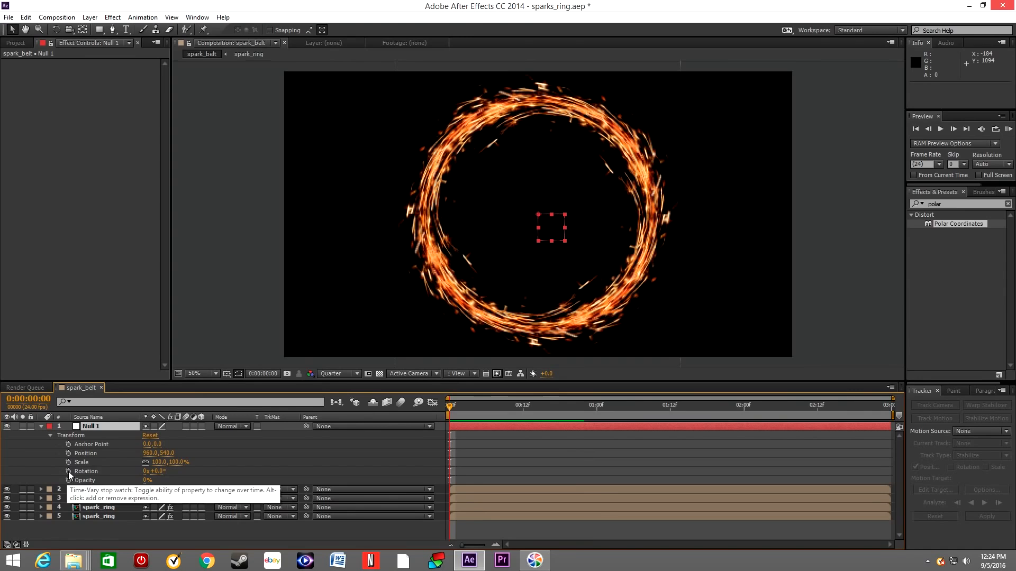
Keyframe Null 1's Rotation to 180 degrees at the end of the timeline.
left_click(69, 471)
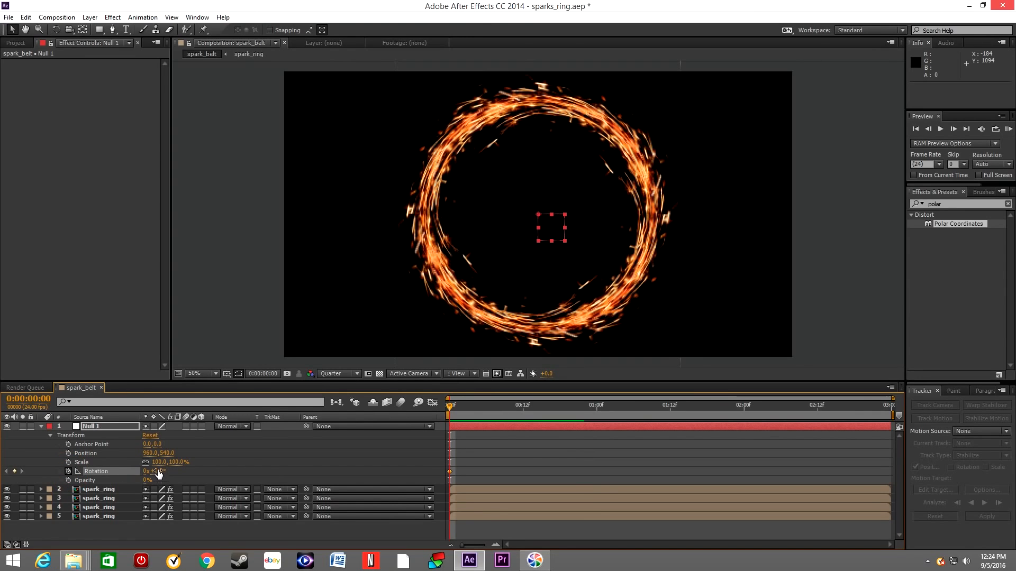
double_click(155, 471)
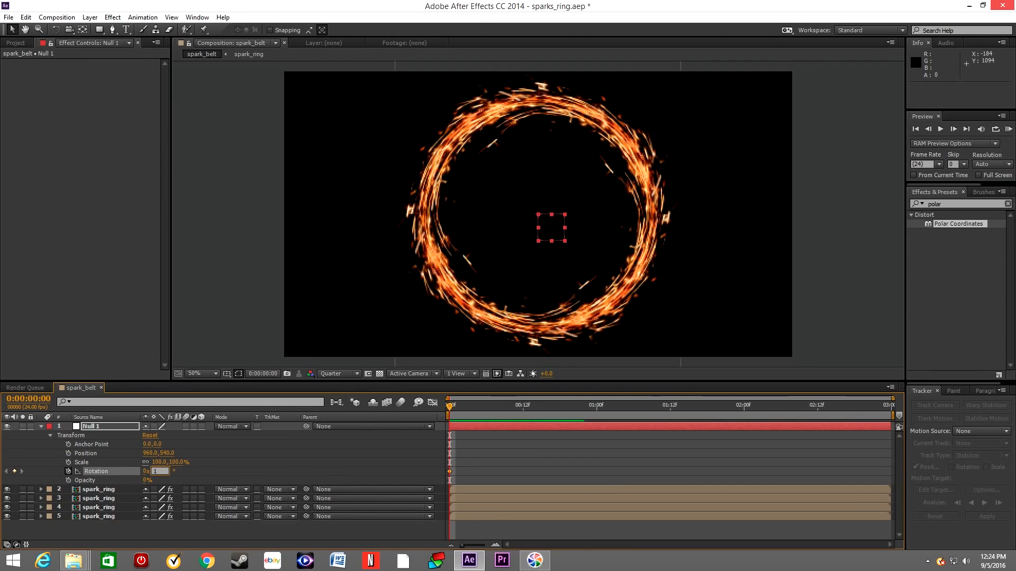
type("180")
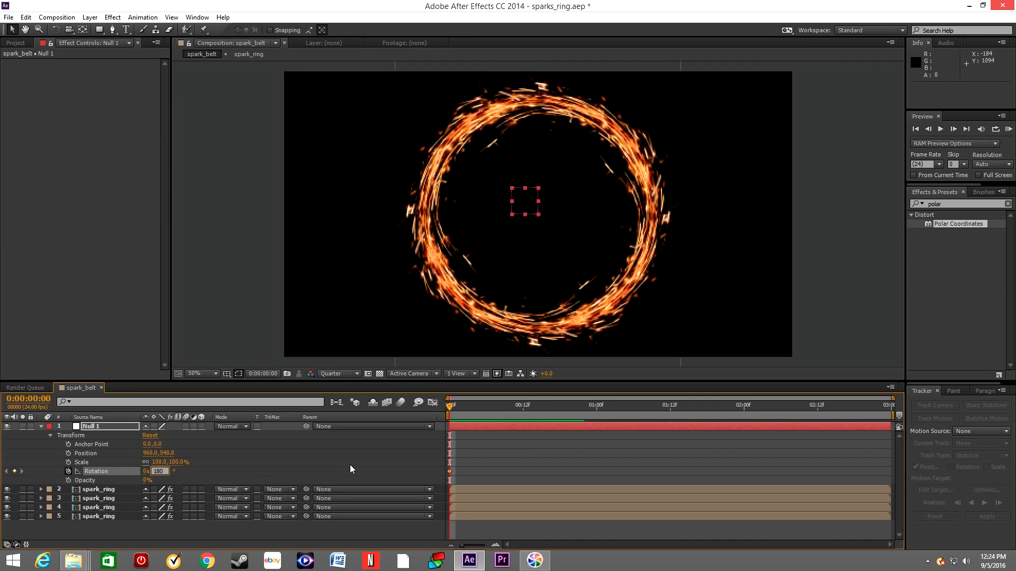
left_click(889, 406)
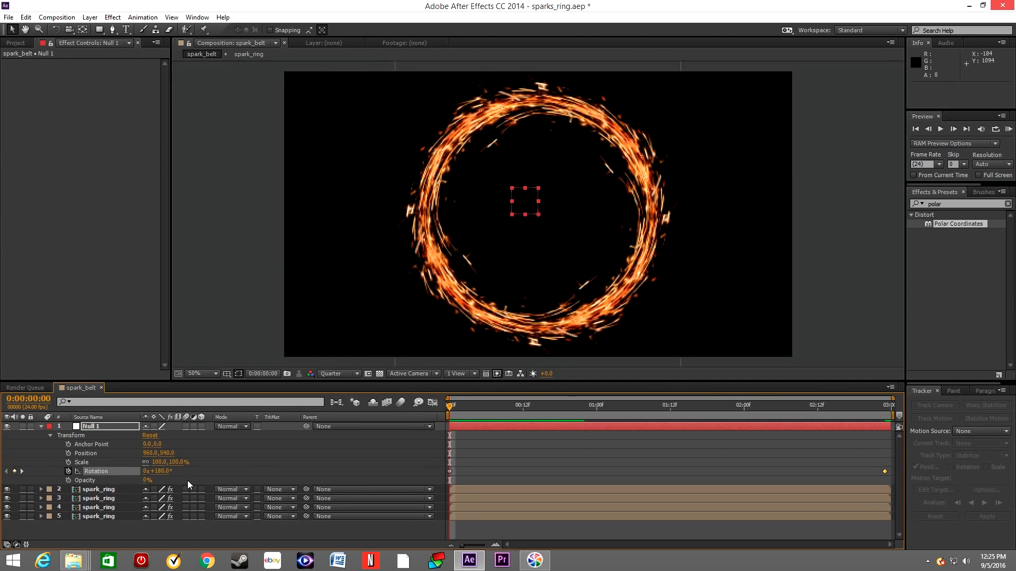
mouse_move(375, 495)
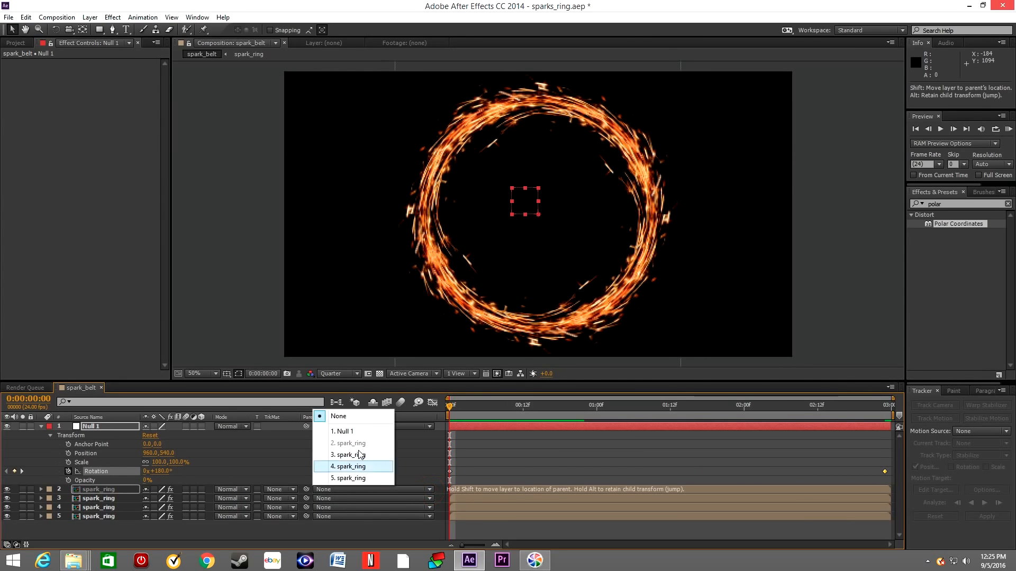
Parent all four spark_ring layers to Null 1 via the Parent column.
left_click(341, 431)
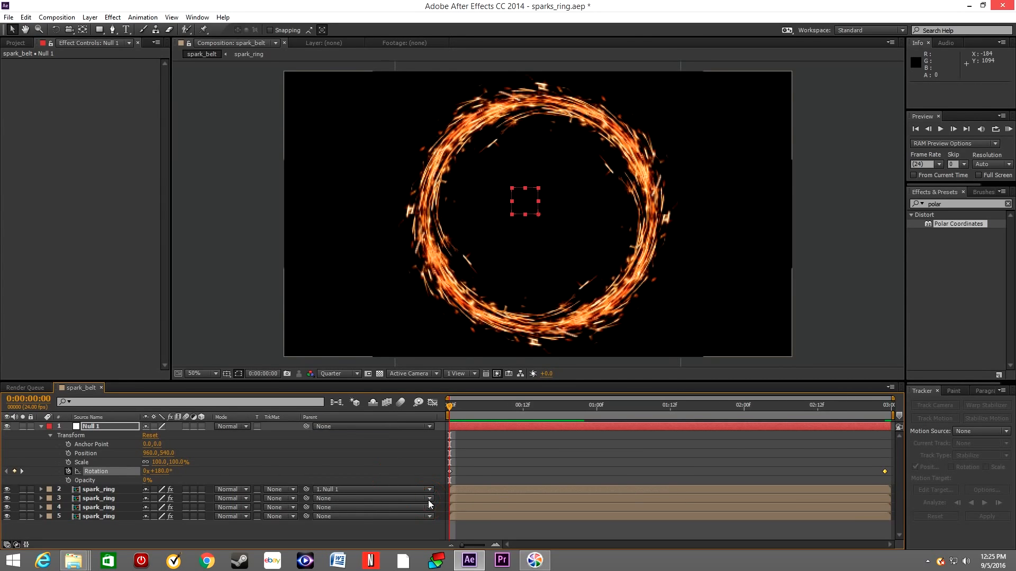
left_click(374, 498)
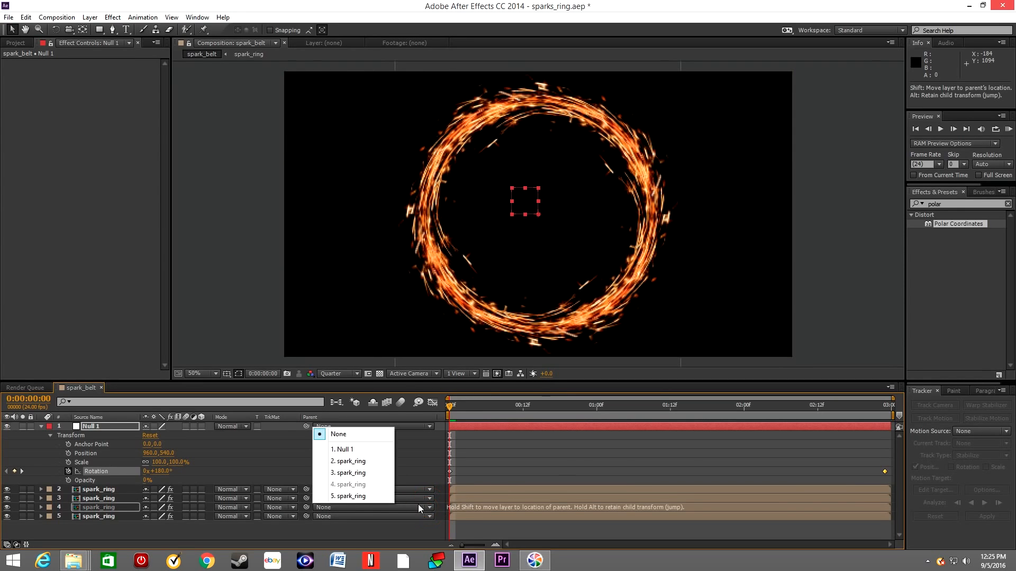
left_click(341, 449)
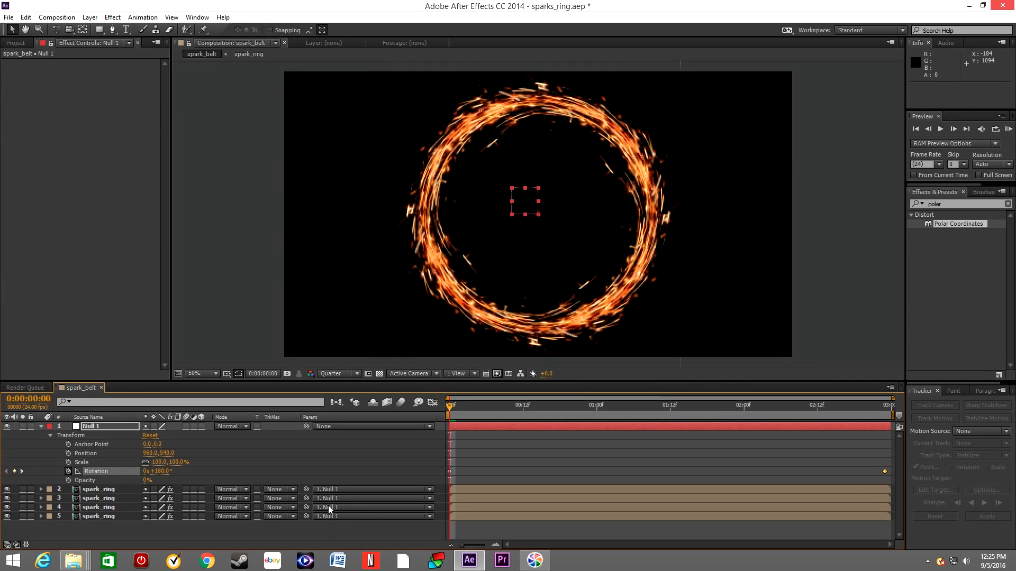
mouse_move(356, 479)
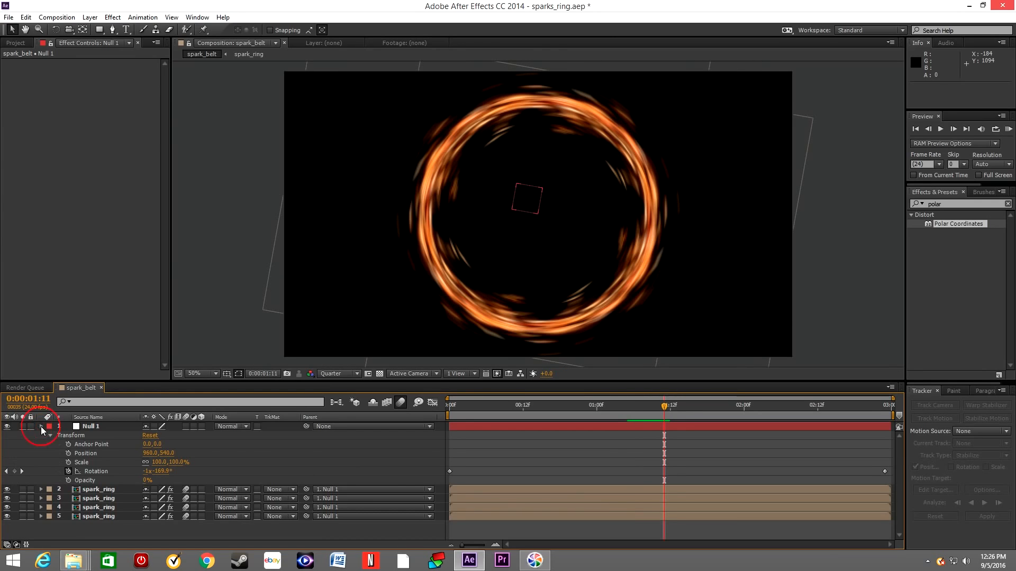
Pre-compose Null 1 and the four spark_ring layers into one ring composition.
left_click(40, 426)
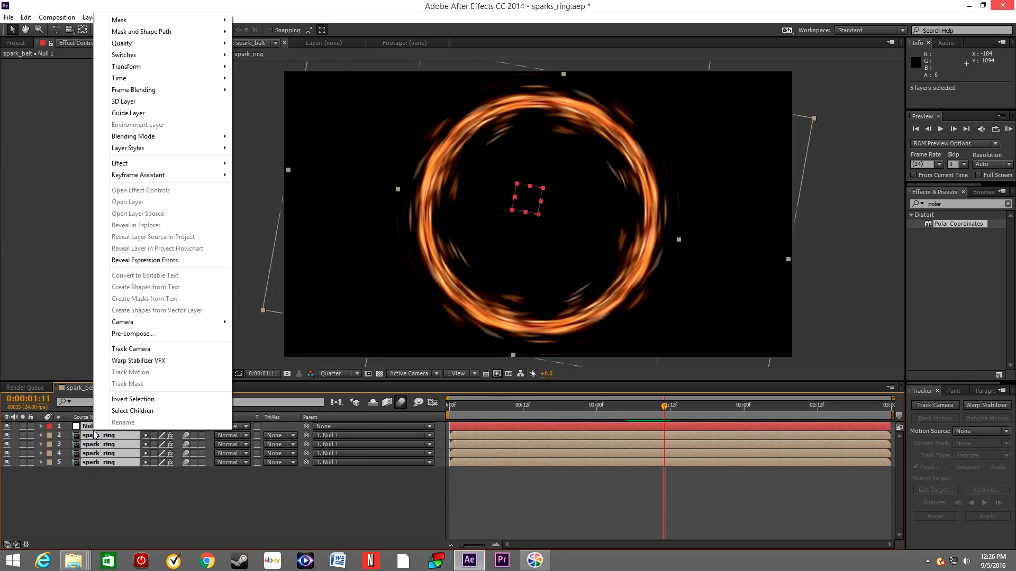
mouse_move(131, 349)
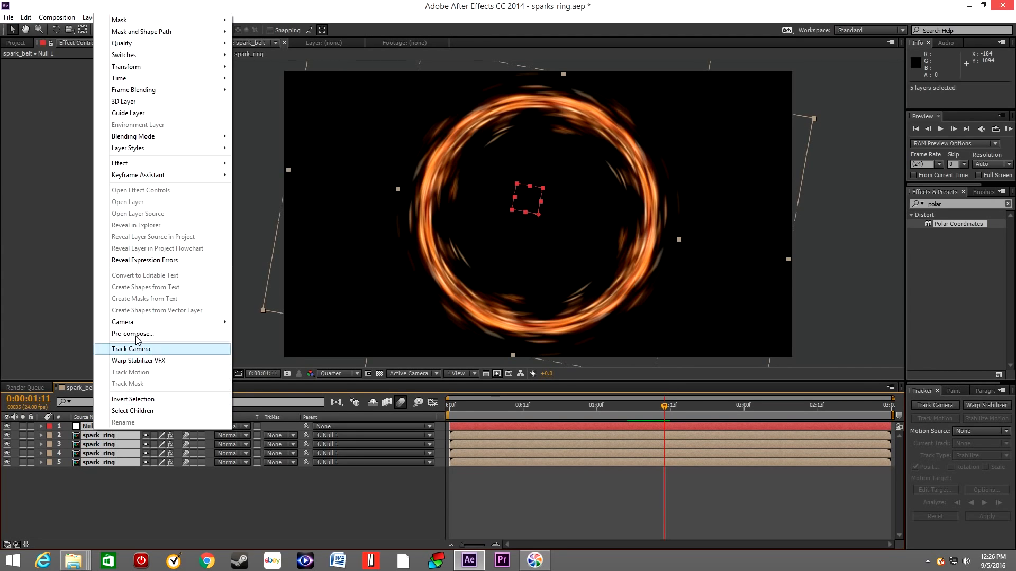
left_click(134, 334)
type("rin")
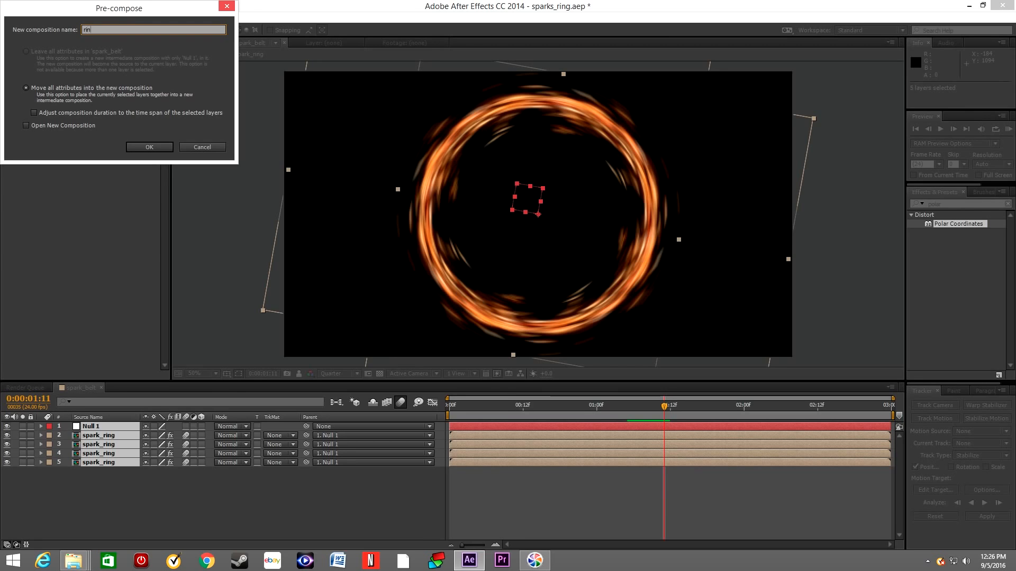
left_click(149, 148)
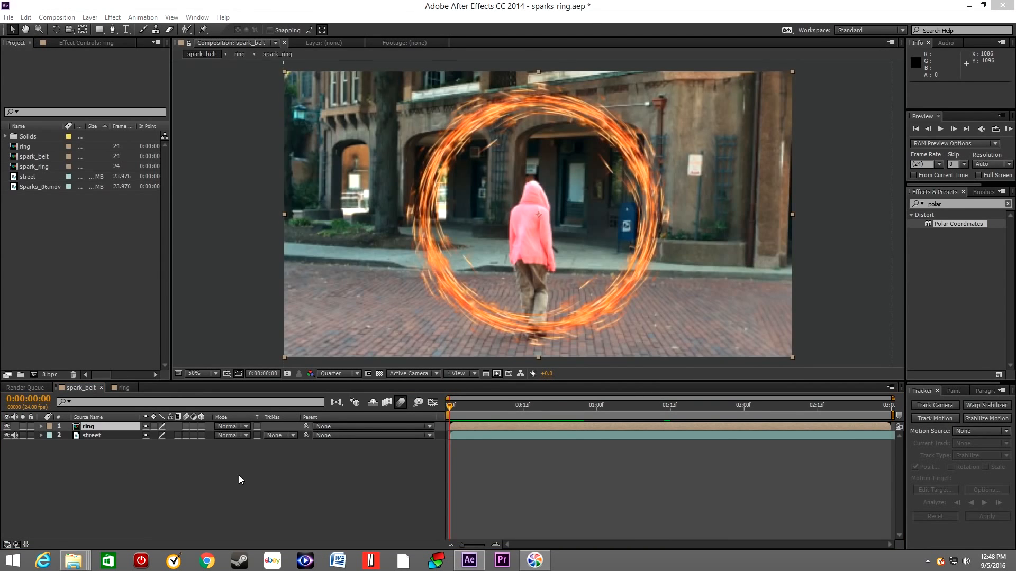
mouse_move(276, 440)
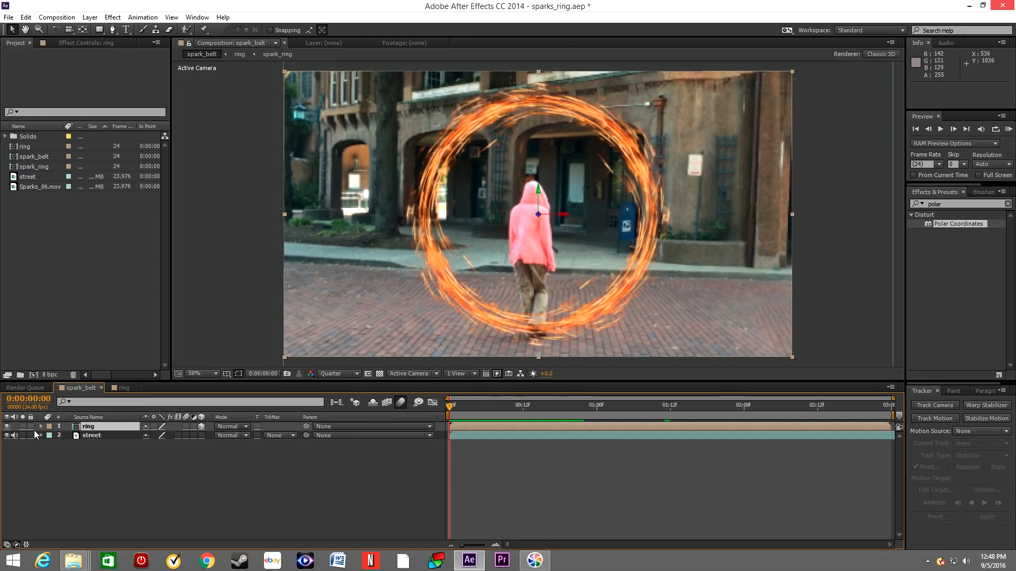
Make the ring layer 3D and push its Position Z back to about 1046 so it appears smaller.
left_click(41, 426)
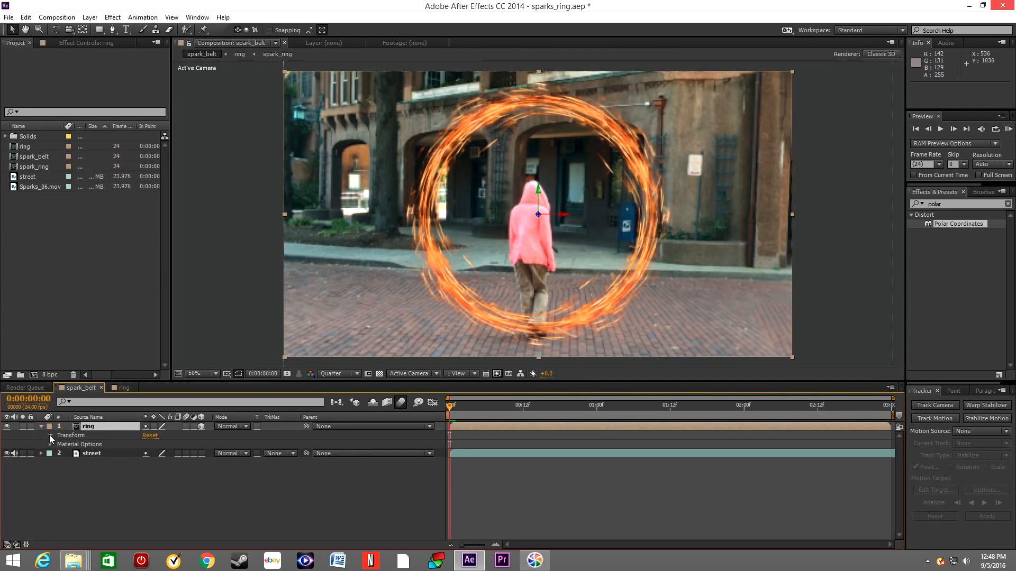
left_click(51, 435)
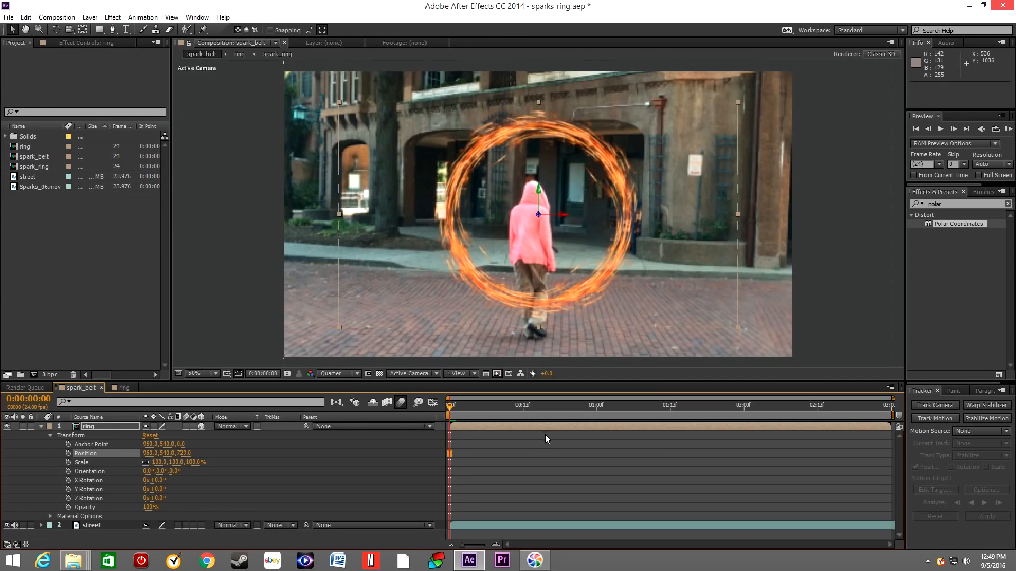
mouse_move(189, 452)
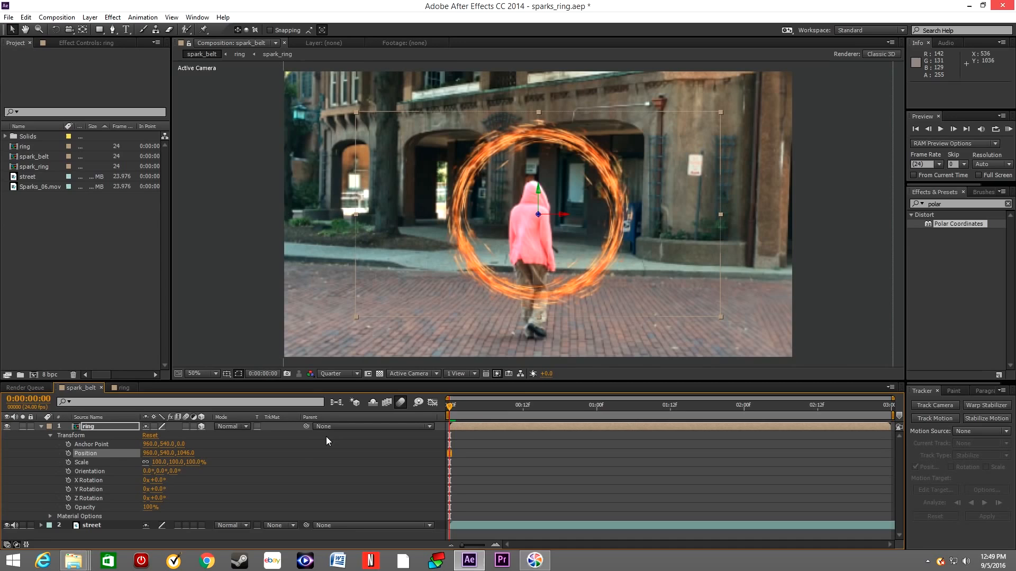
mouse_move(181, 459)
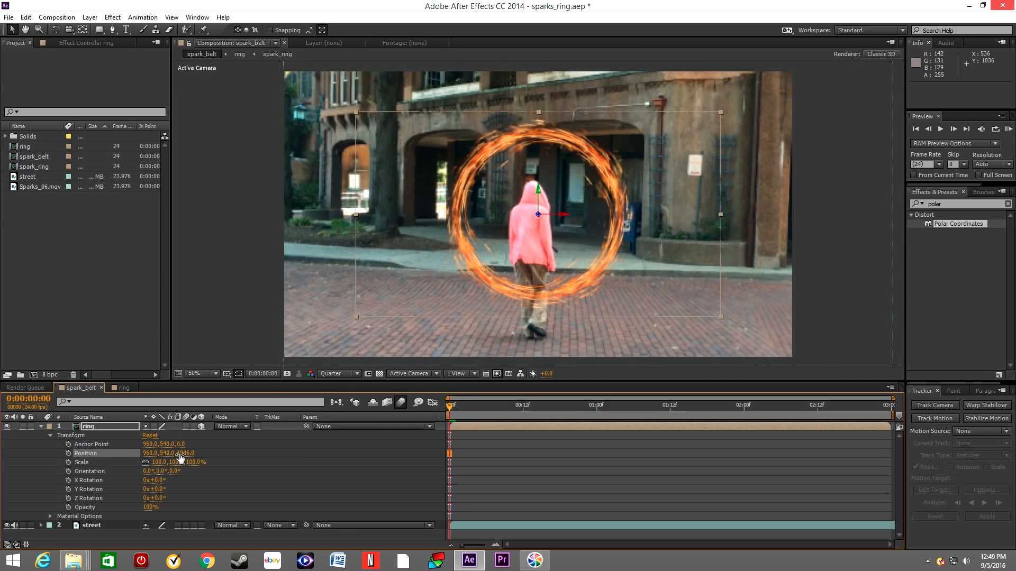
left_click(49, 426)
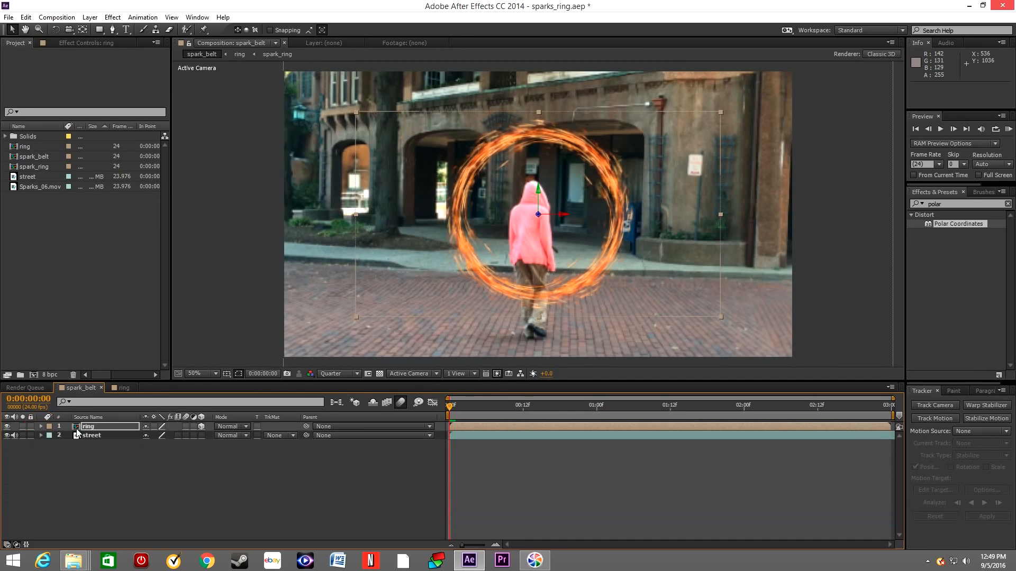
left_click(89, 17)
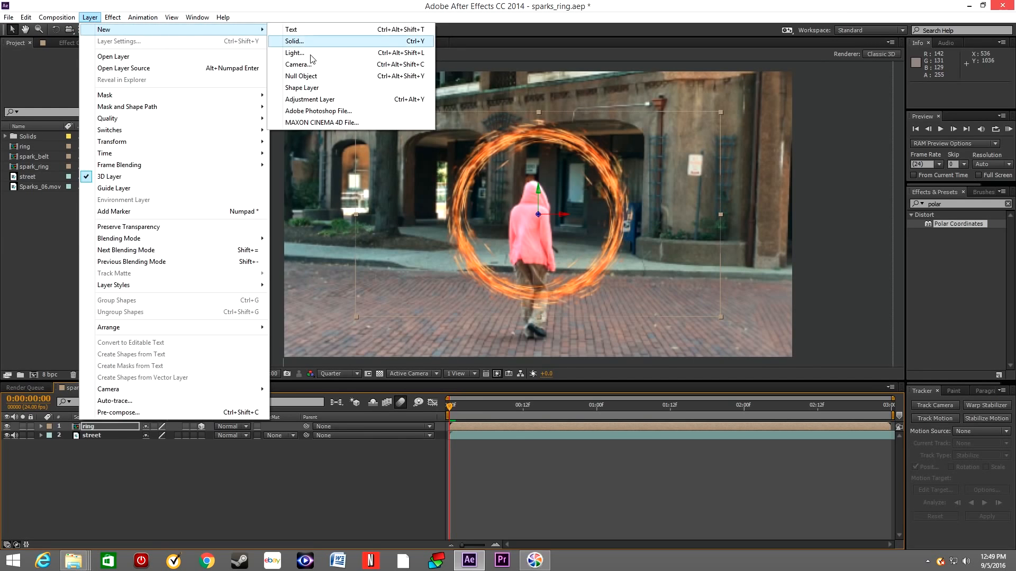
mouse_move(312, 64)
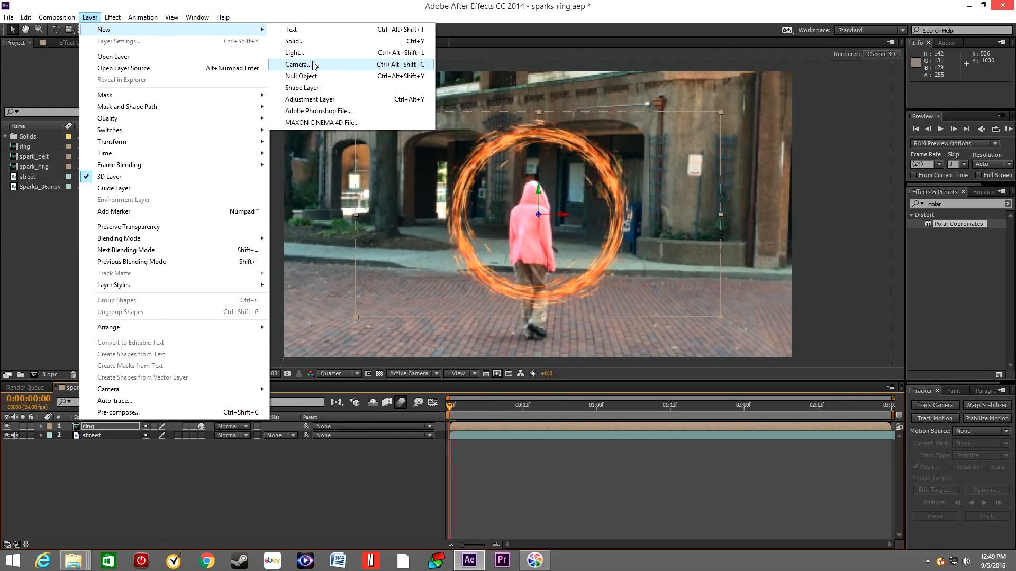
mouse_move(311, 80)
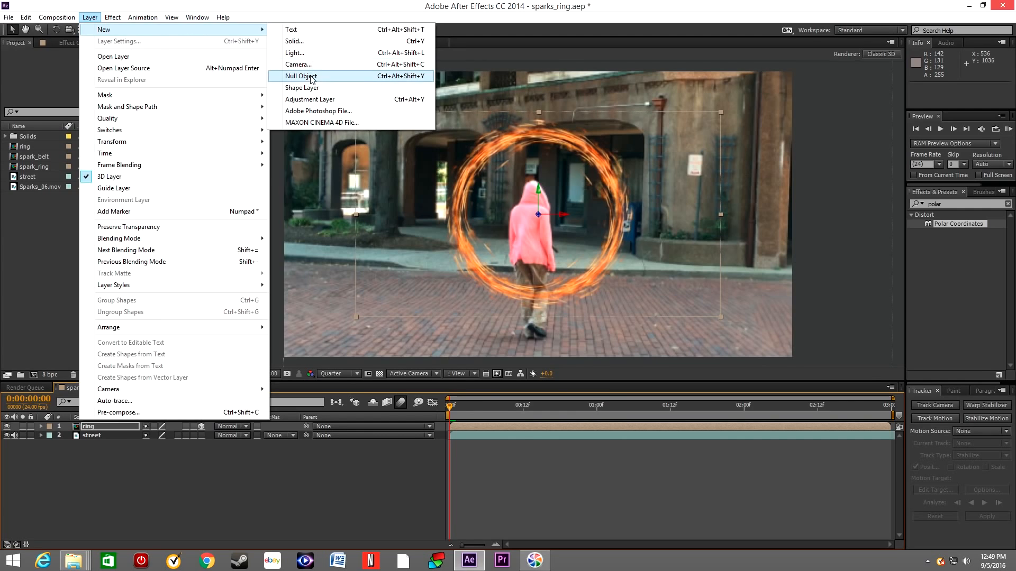
Add Null 2 as the ring layer's parent and set a starting Position keyframe on it.
left_click(299, 76)
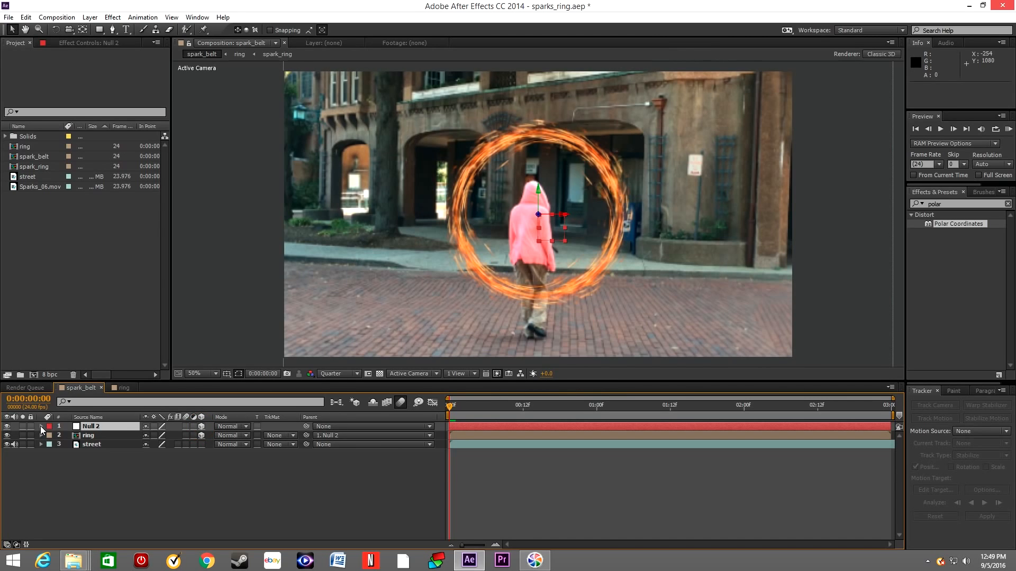
left_click(41, 426)
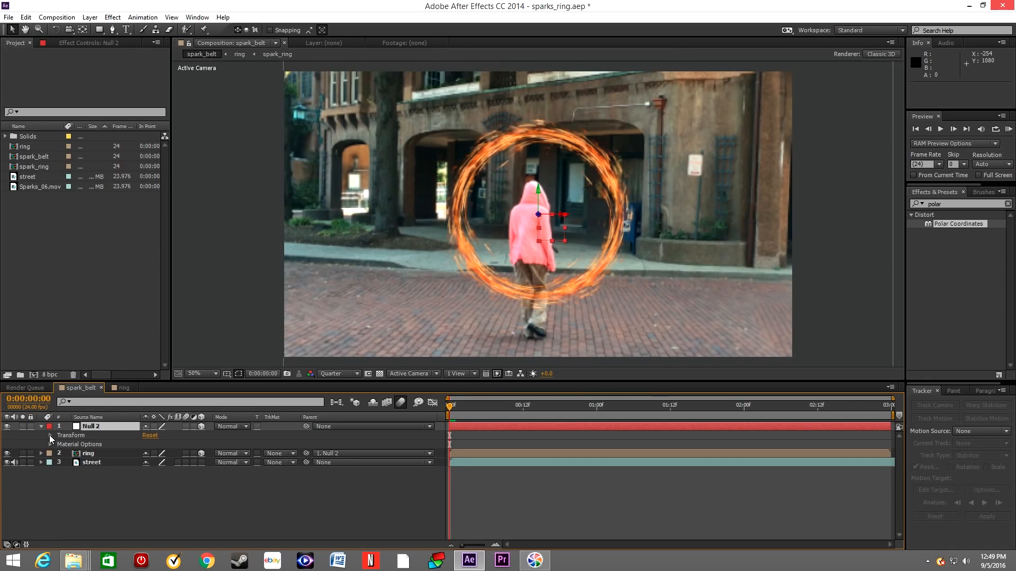
left_click(41, 435)
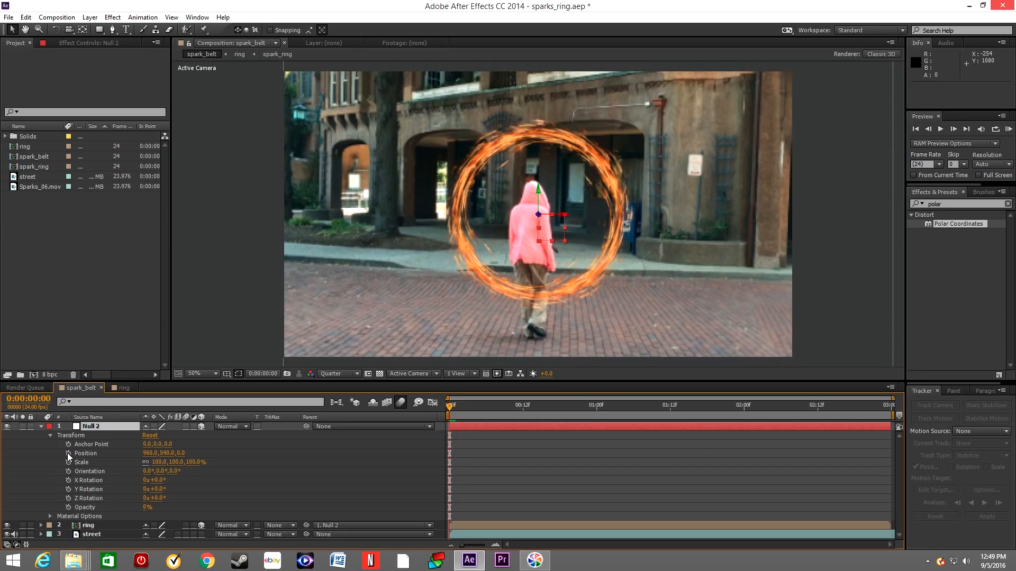
left_click(67, 453)
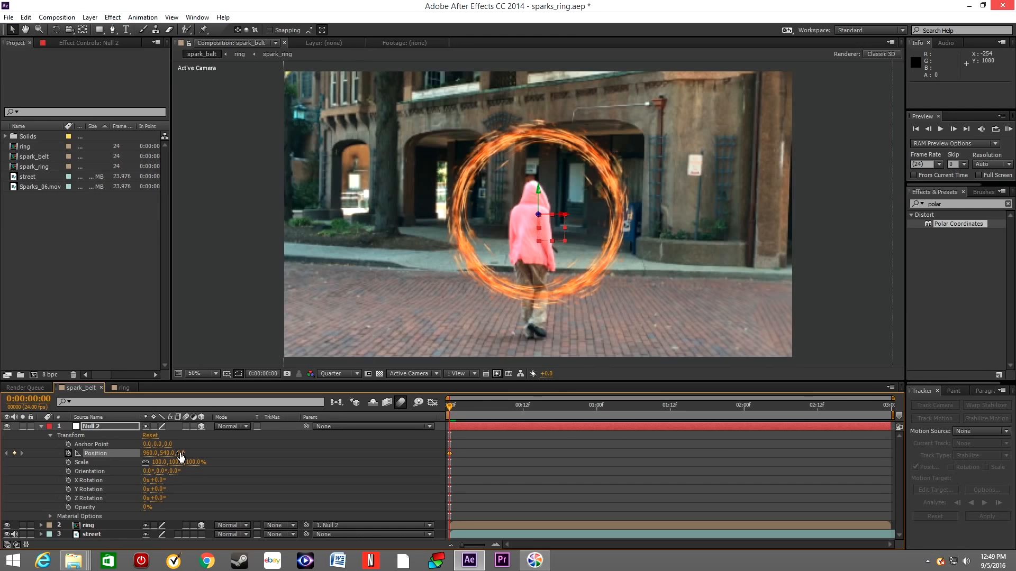
left_click(889, 405)
type("blur")
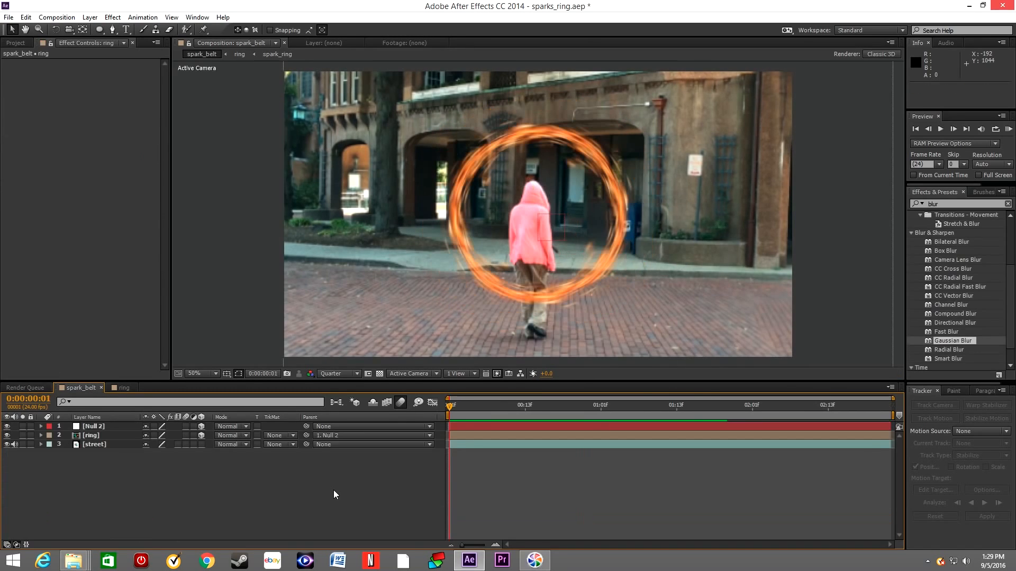
Select the core layer and switch its blending mode to Add so the ring glows brighter.
left_click(91, 435)
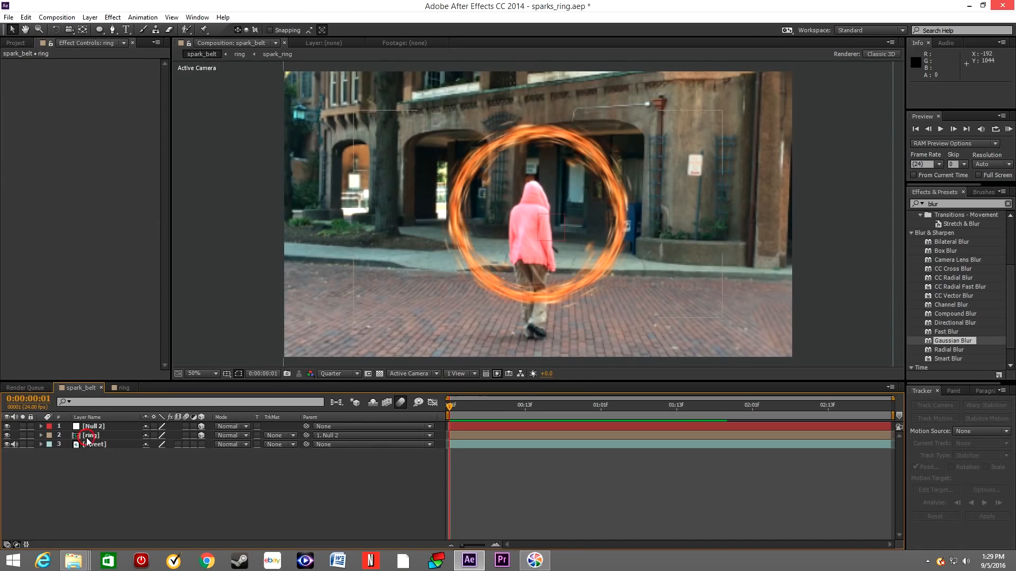
left_click(90, 435)
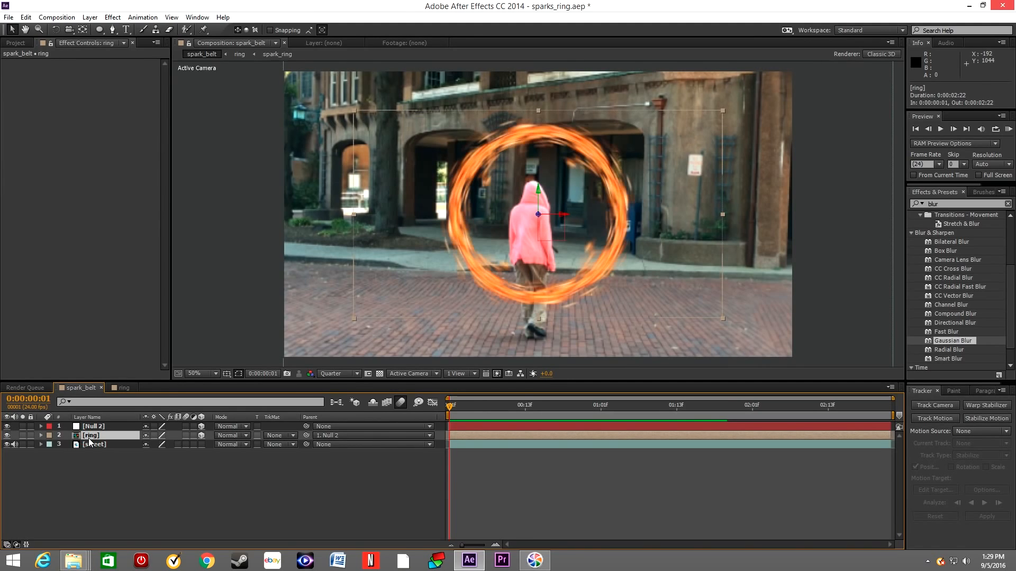
left_click(89, 16)
type("core")
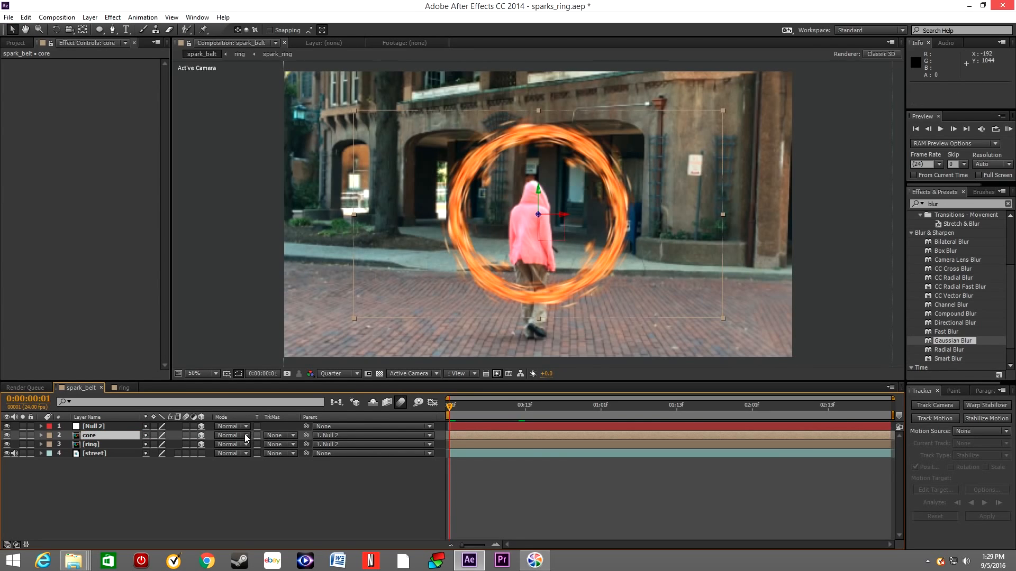
left_click(231, 435)
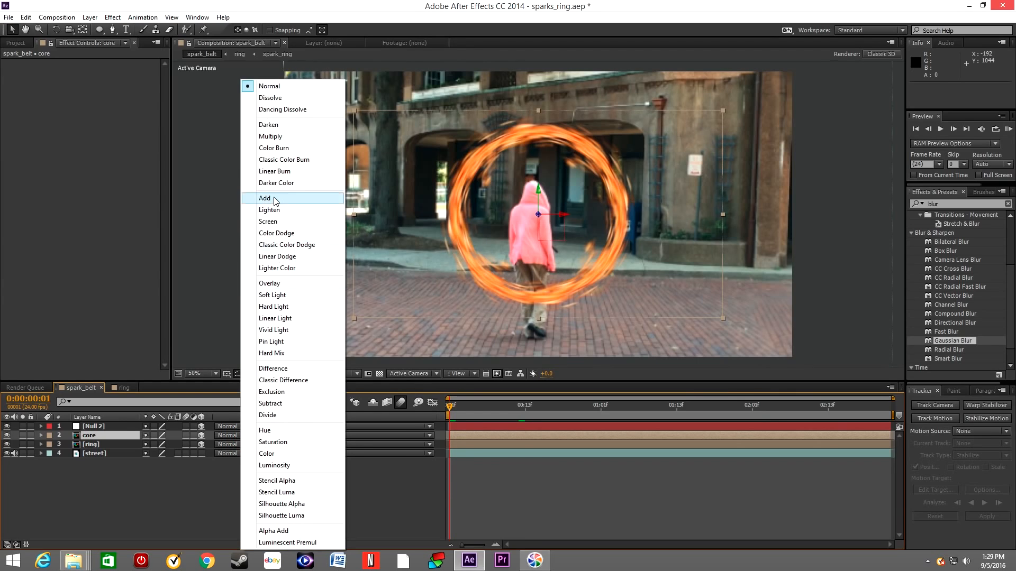
left_click(265, 198)
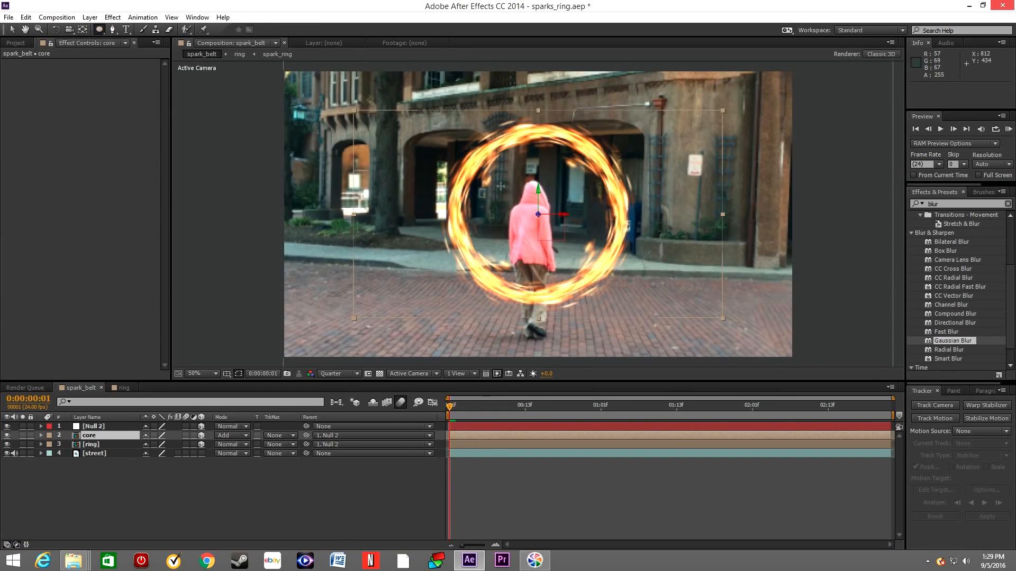
mouse_move(486, 144)
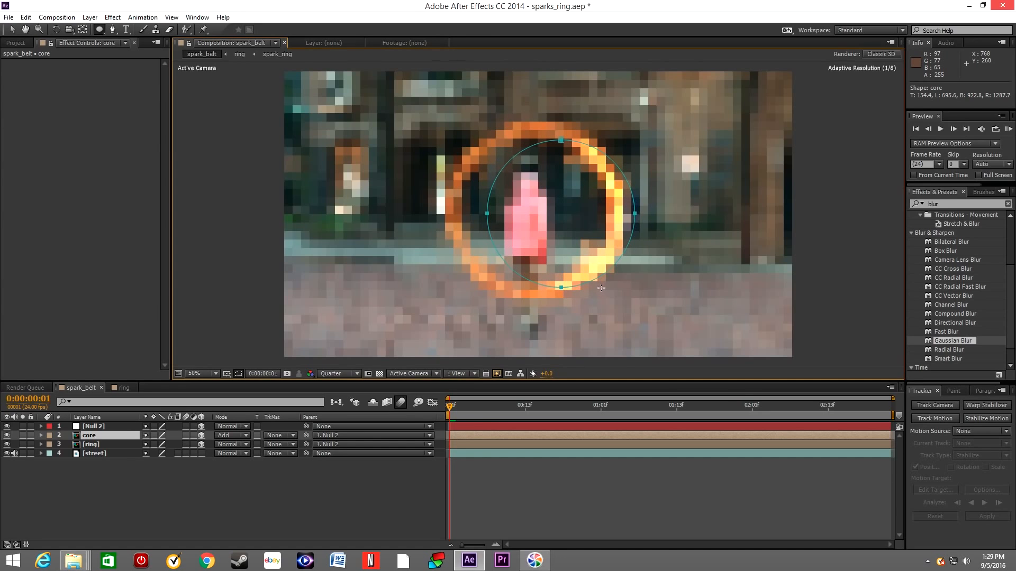
Finish the oval Mask 1 on core, set it to Subtract and raise Mask Expansion to 37.
left_click(45, 434)
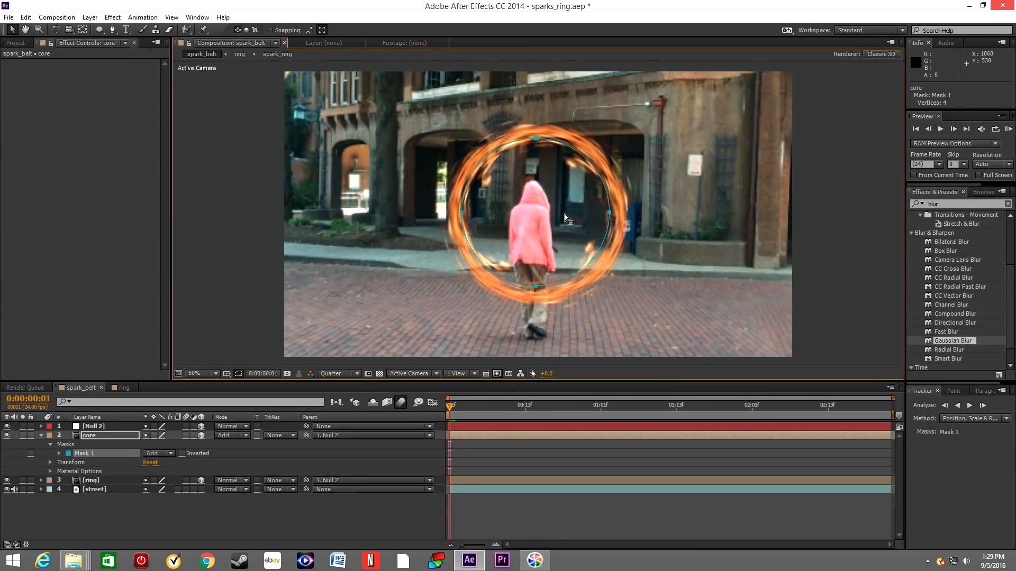
mouse_move(58, 460)
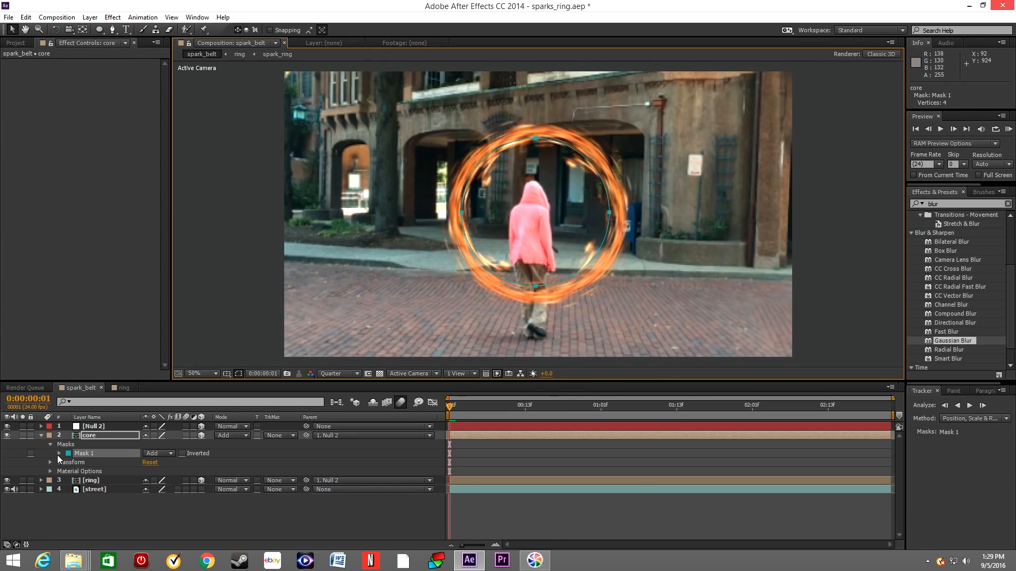
left_click(51, 454)
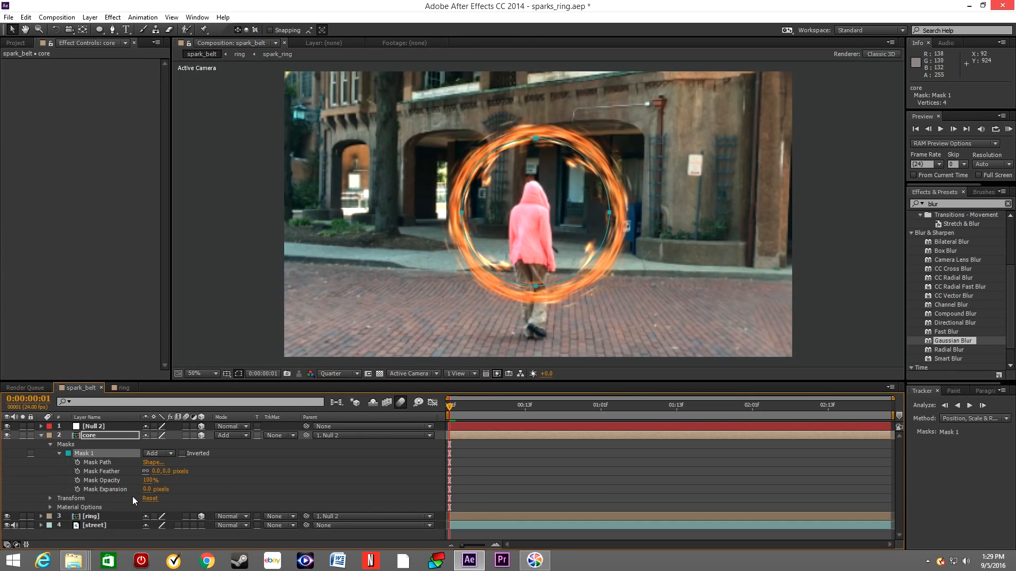
left_click(157, 453)
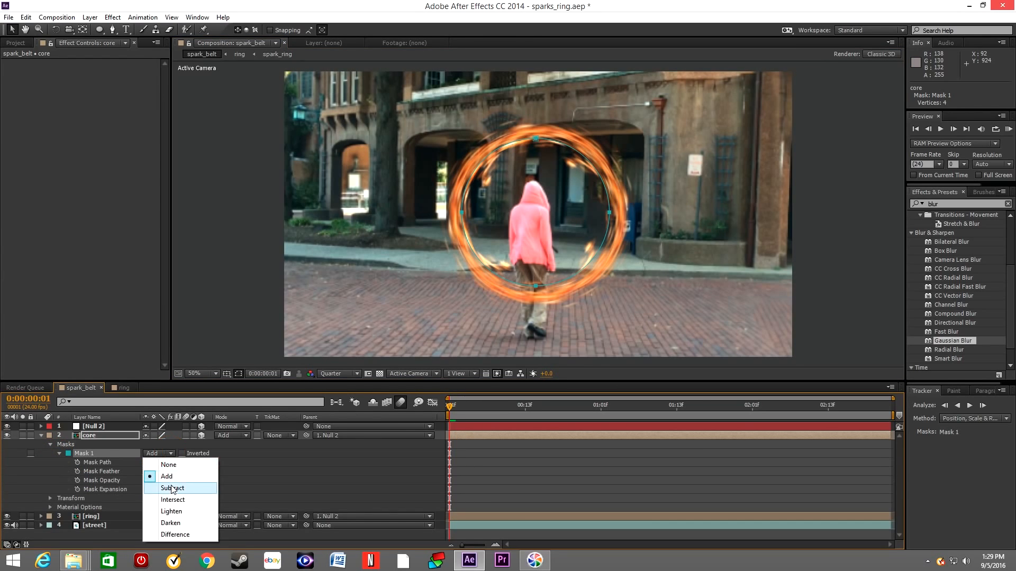
left_click(173, 488)
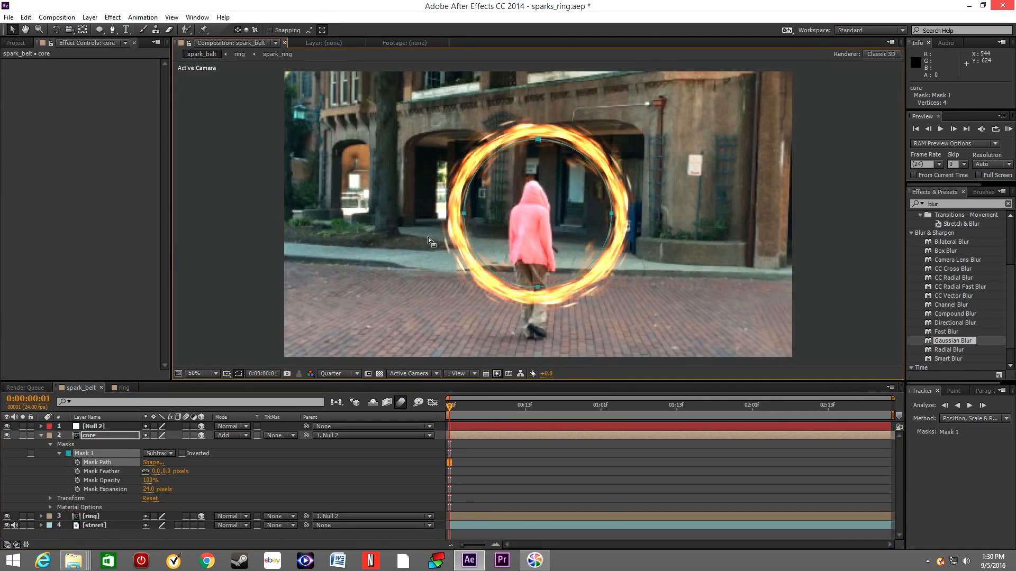
mouse_move(143, 497)
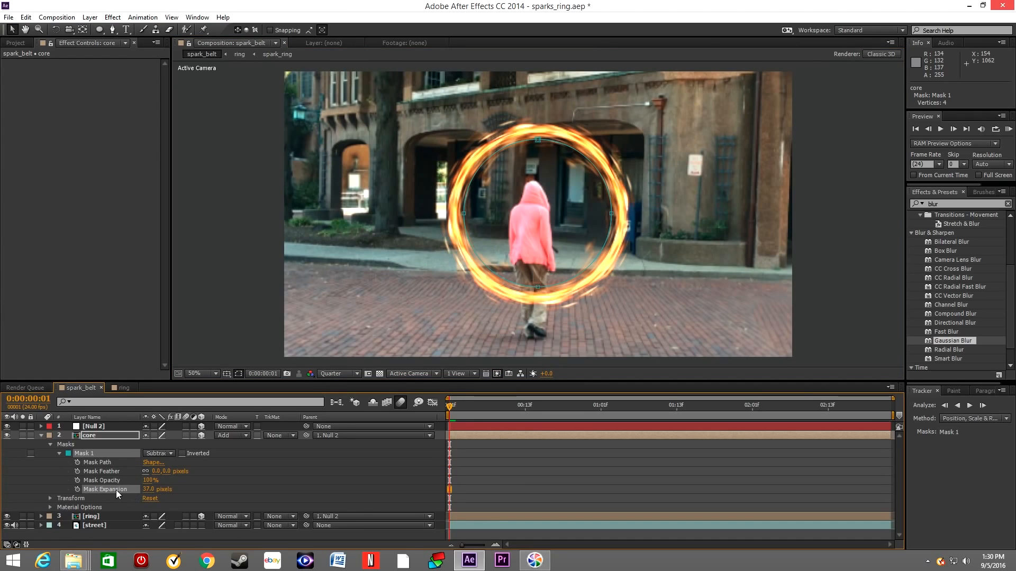
double_click(167, 471)
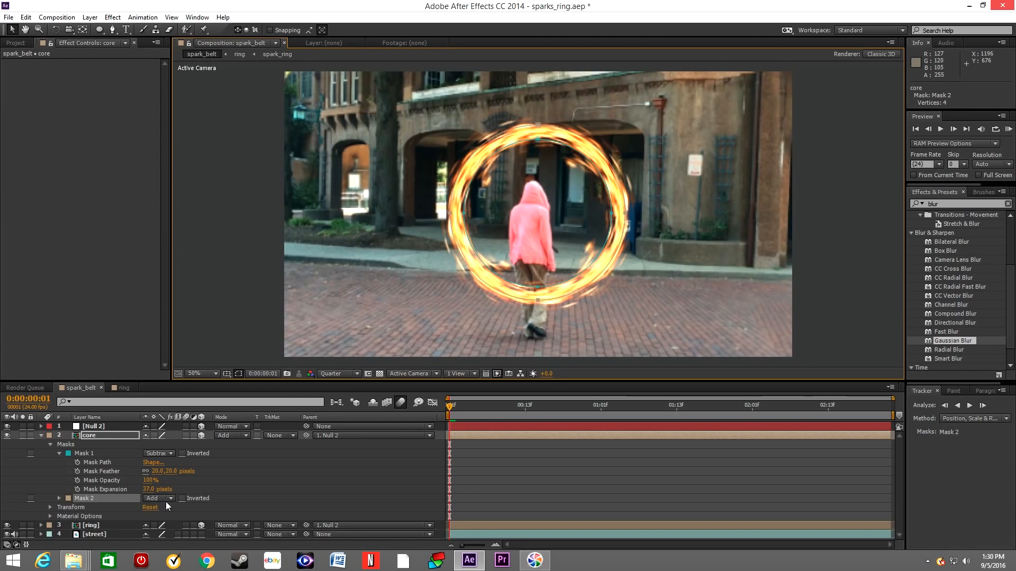
Set Mask 2 to Subtract, inverted, with 20-pixel feather, then collapse core's properties.
left_click(158, 498)
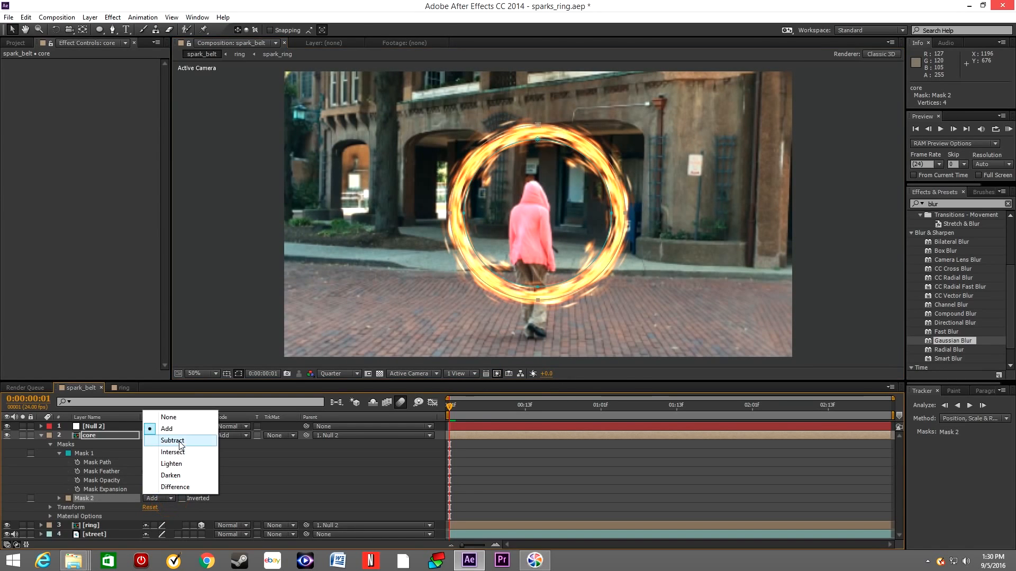
left_click(172, 440)
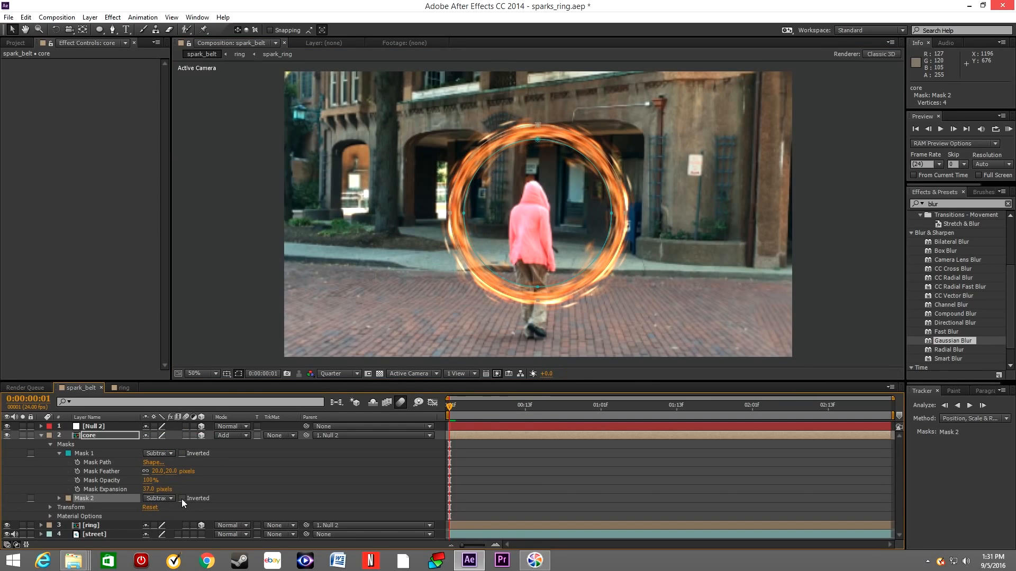
left_click(182, 498)
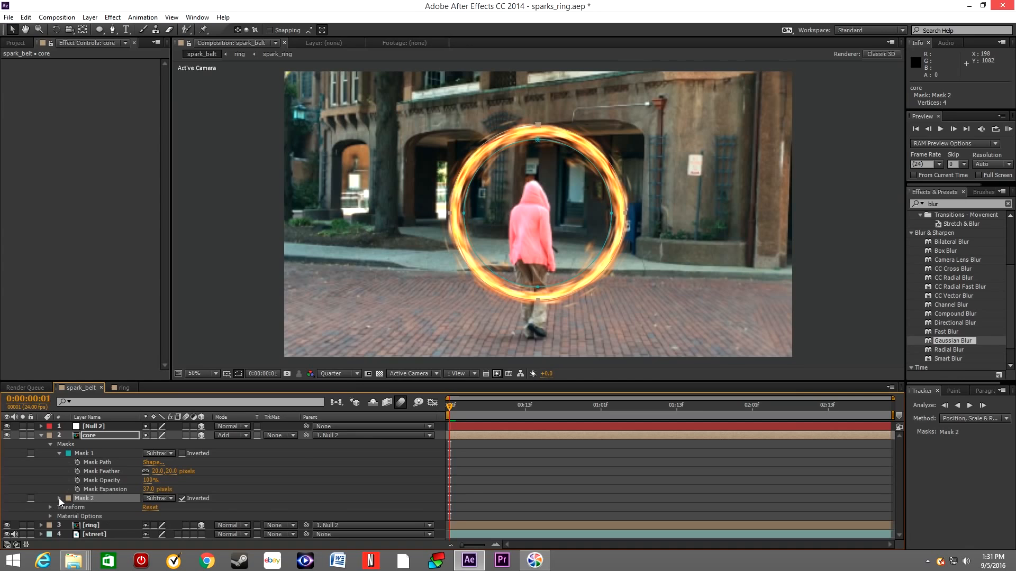
left_click(59, 498)
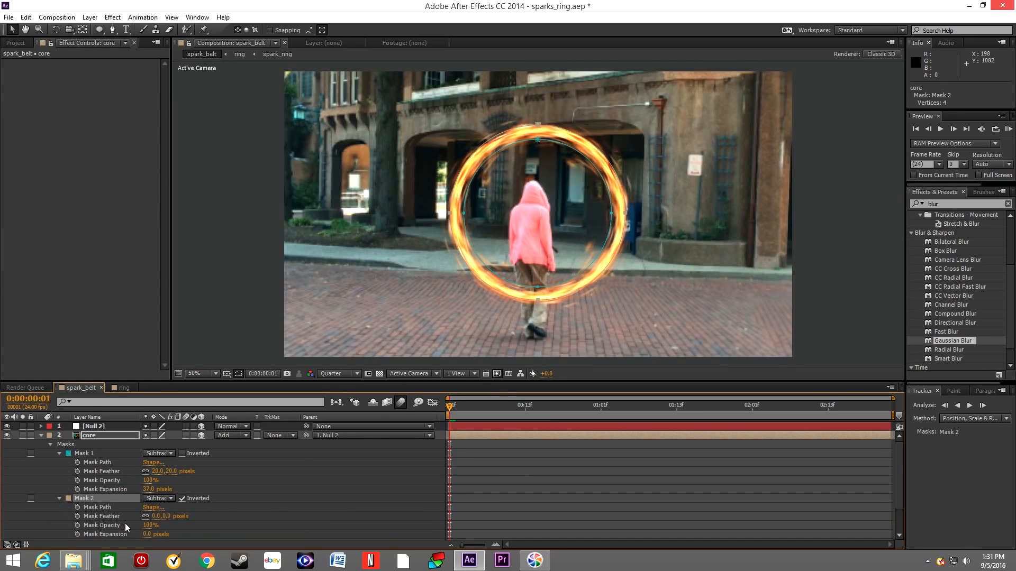
double_click(161, 516)
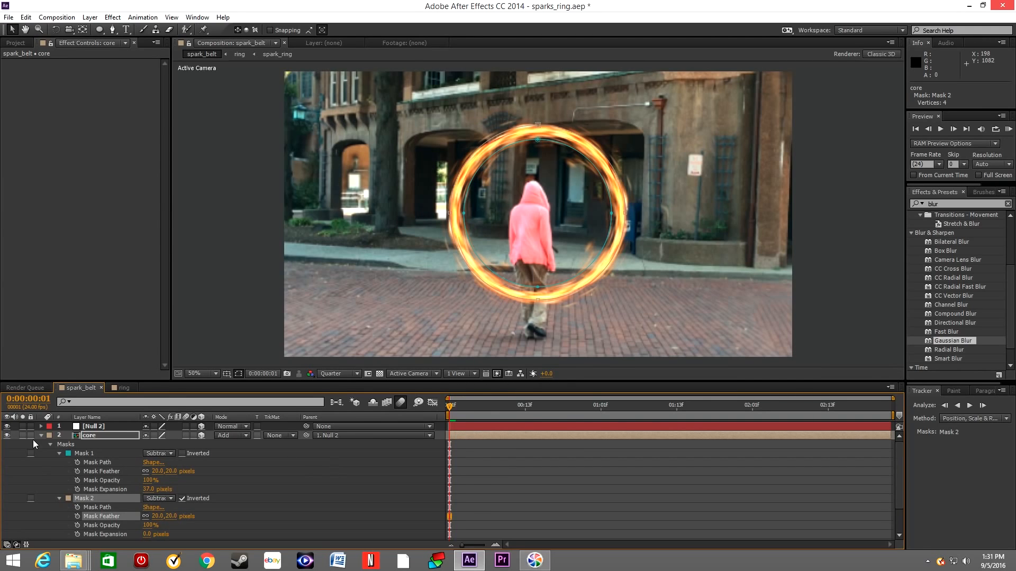
left_click(38, 435)
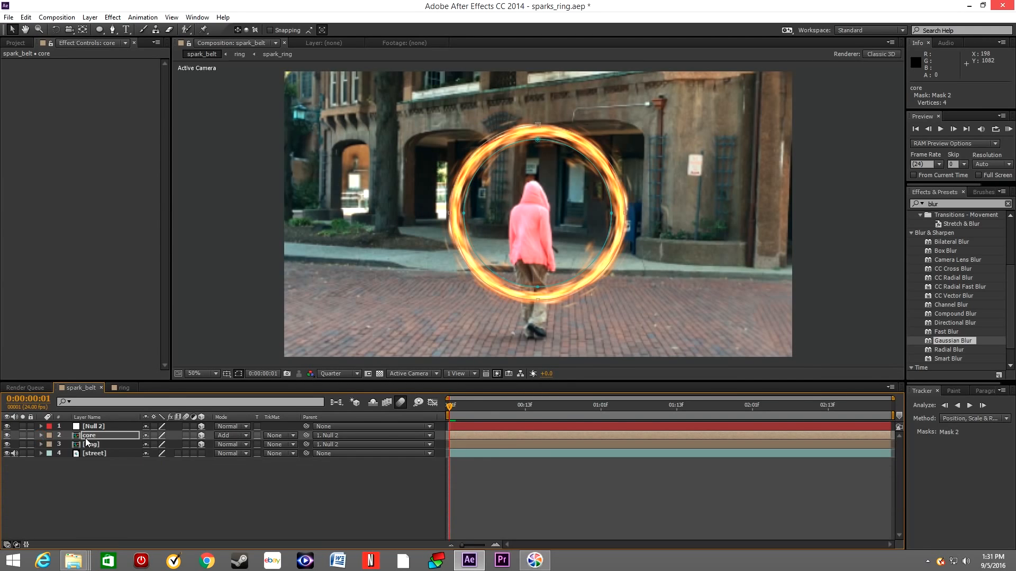
left_click(89, 435)
type("e")
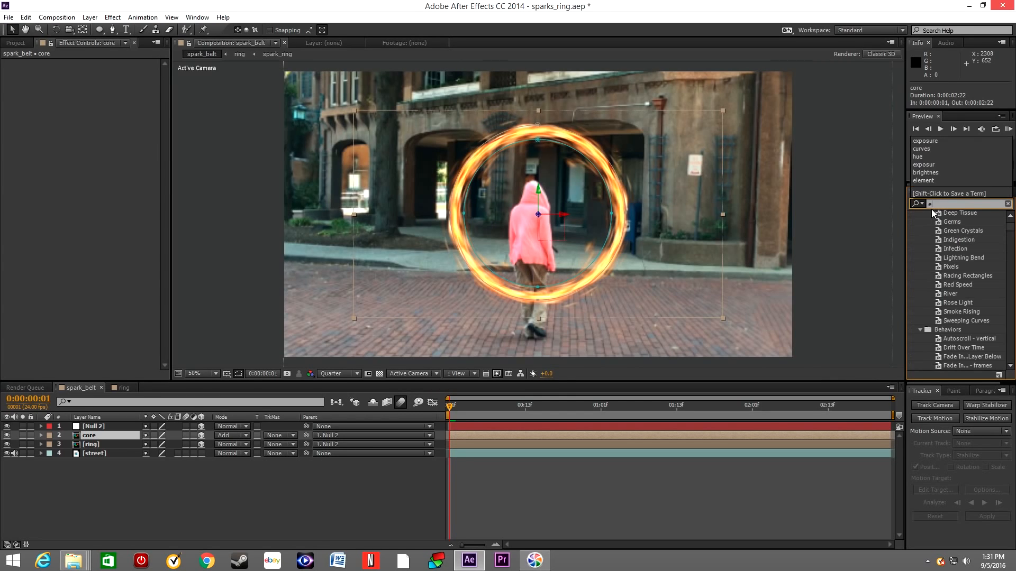
Find the Exposure effect and apply it to the core layer for a white-hot ring.
type("xp")
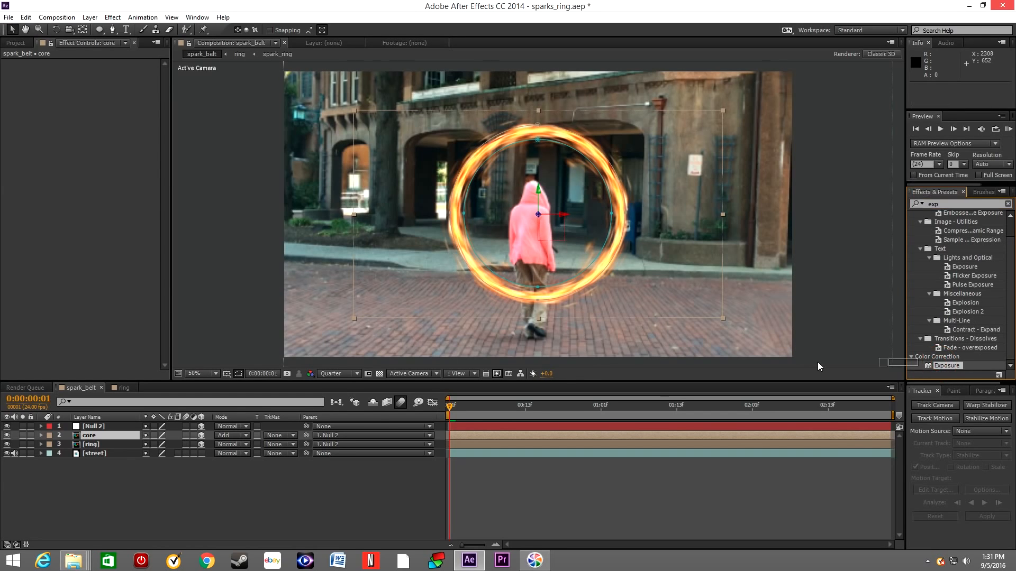
double_click(89, 435)
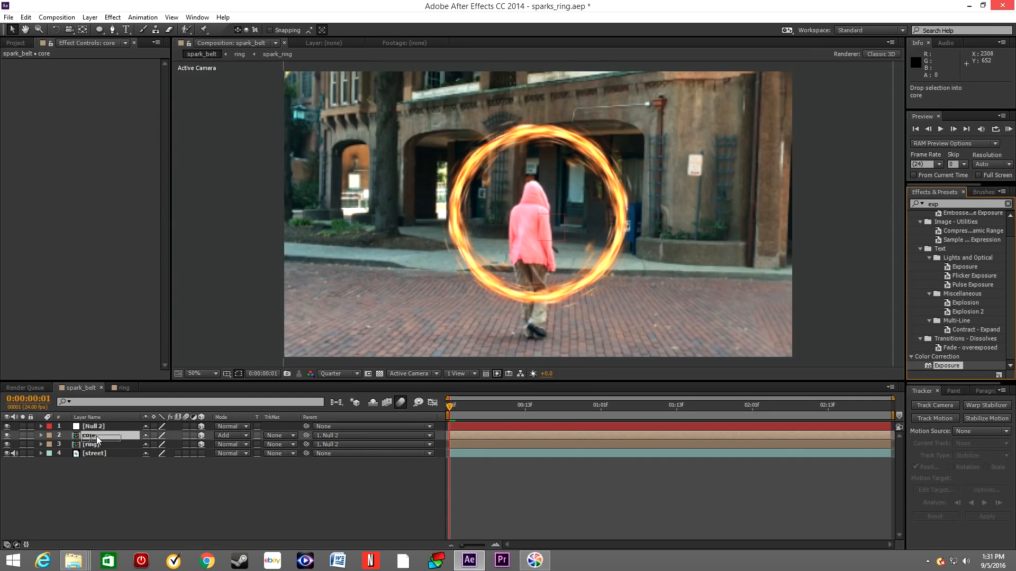
left_click(89, 435)
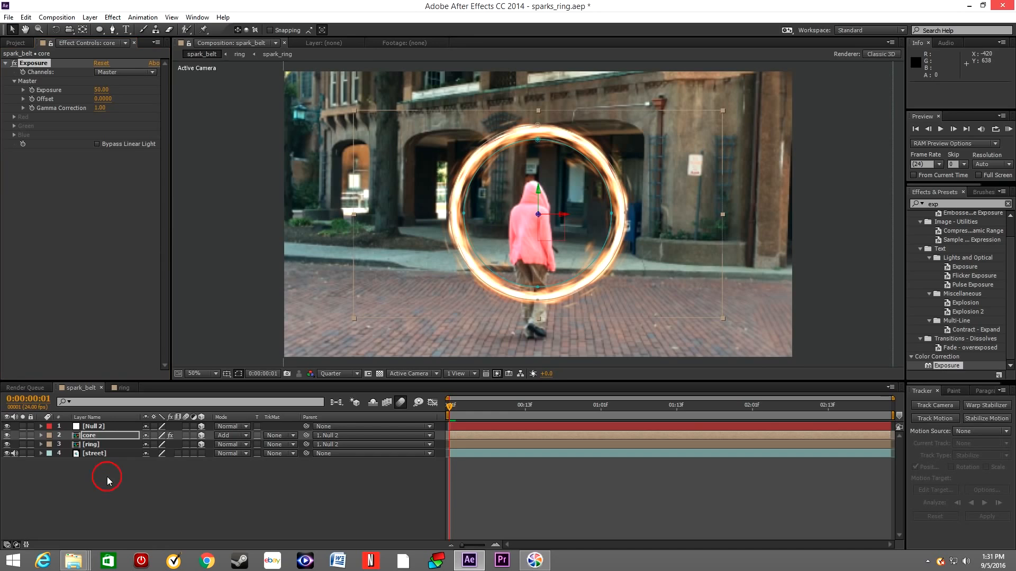
left_click(91, 444)
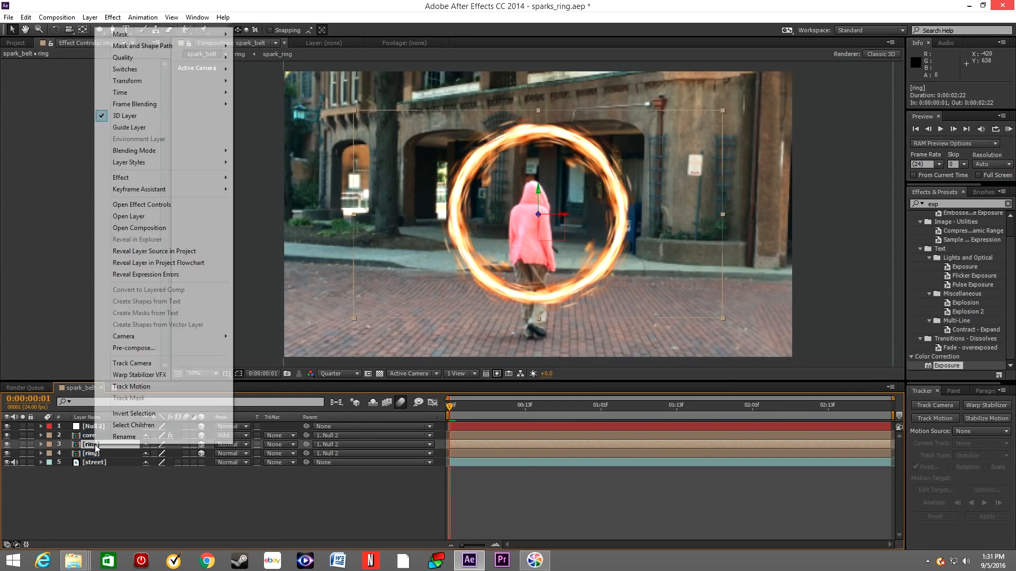
Rename the duplicated ring layer ring_blur and select it for the Gaussian Blur glow.
left_click(124, 437)
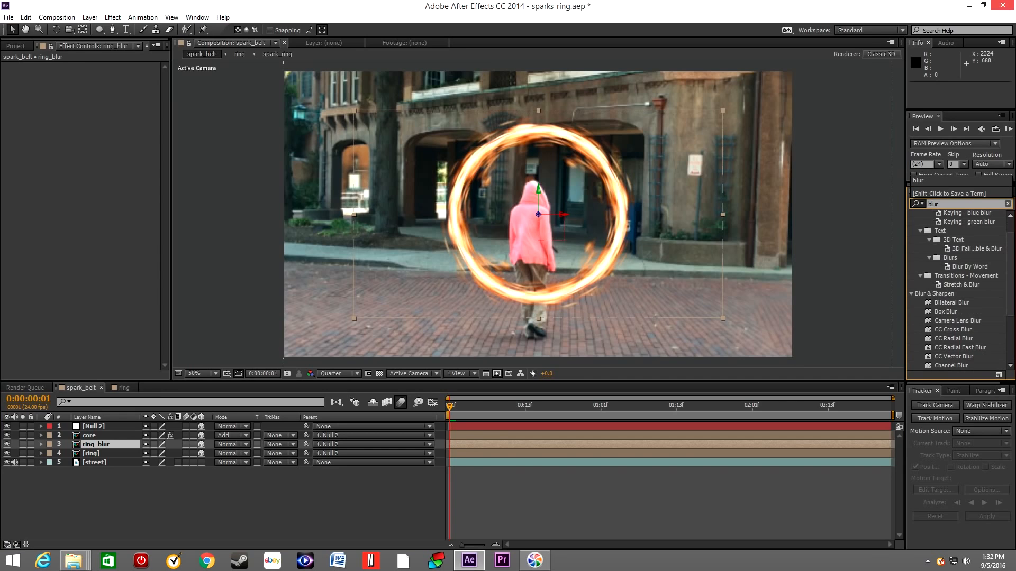
scroll("down", 3)
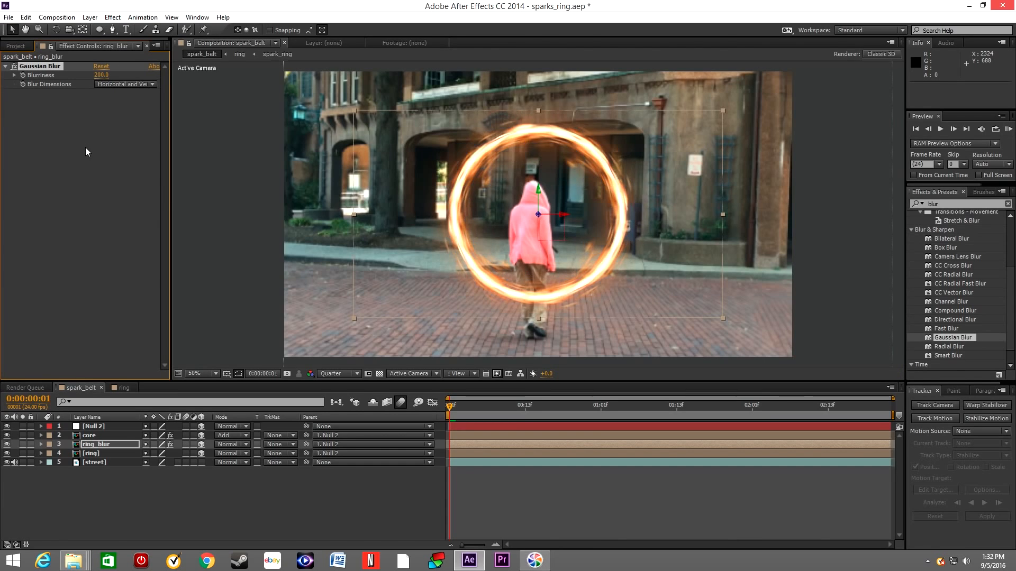
mouse_move(164, 504)
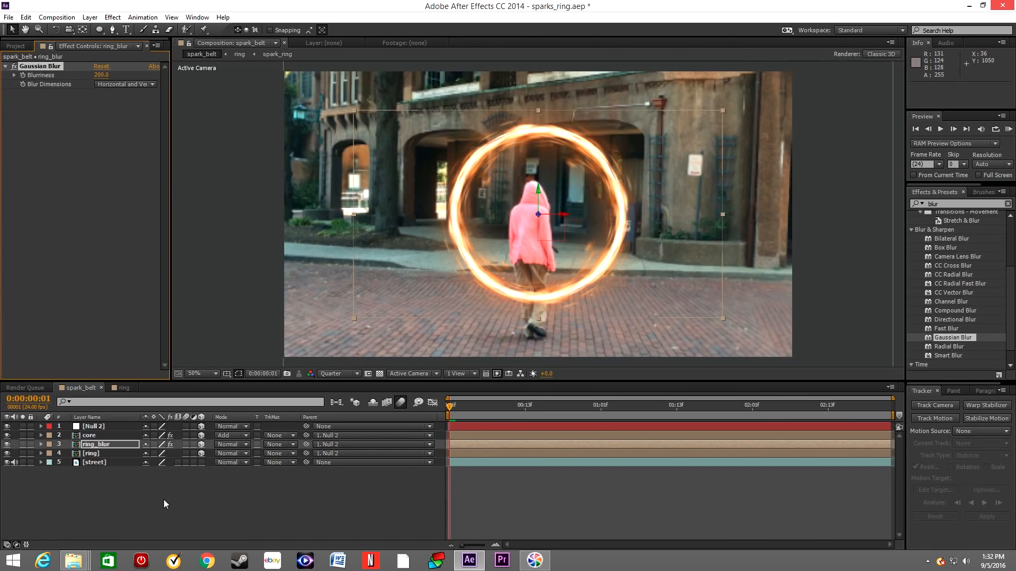
left_click(96, 445)
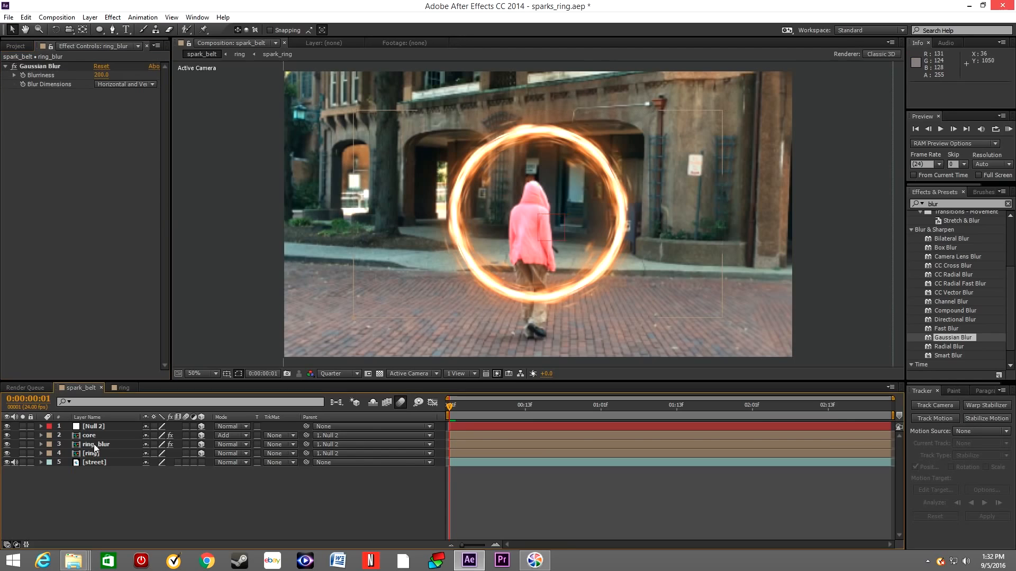
left_click(96, 445)
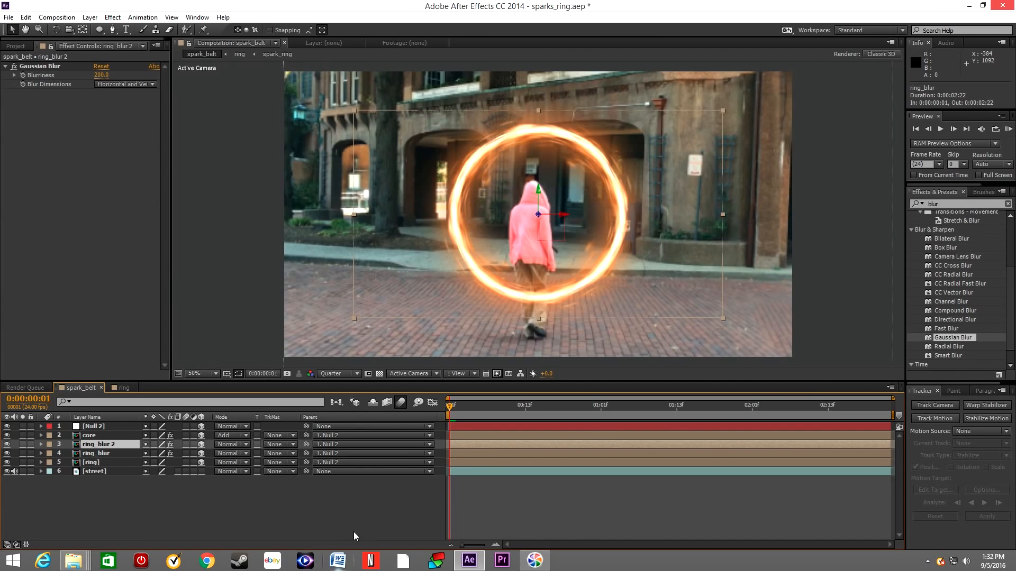
Select core through ring and duplicate the four glow layers.
left_click(89, 435)
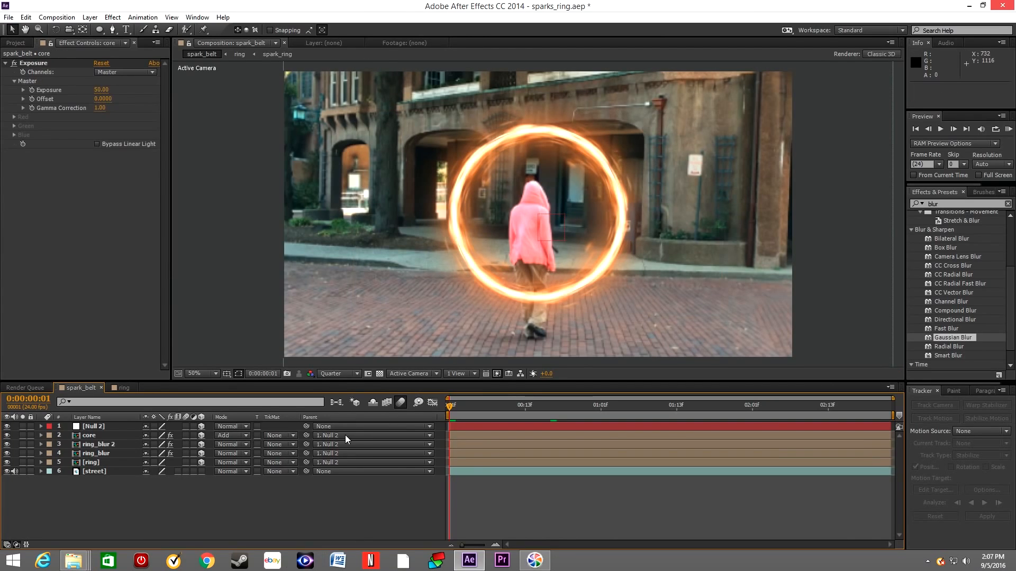
left_click(91, 462)
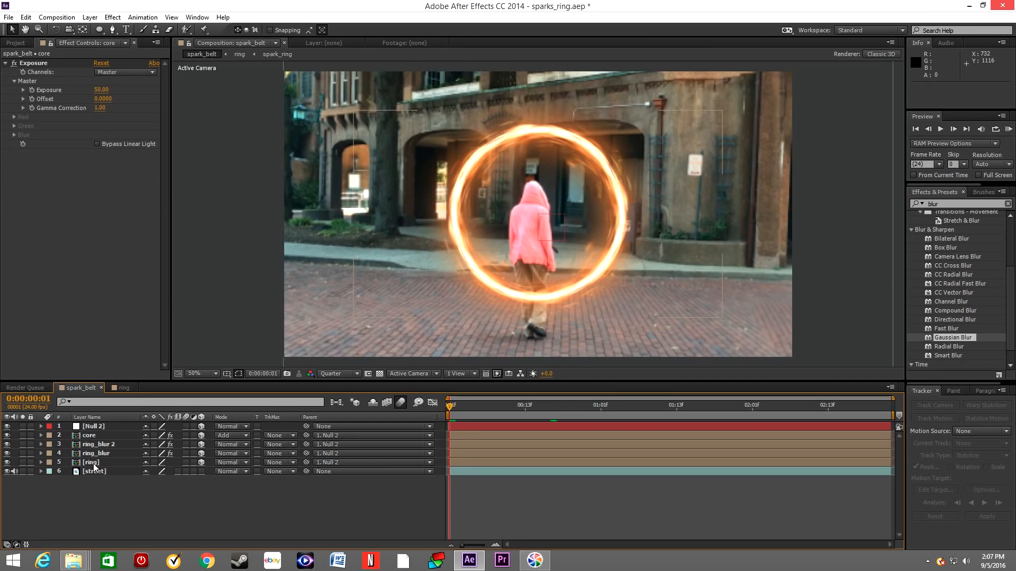
left_click(89, 435)
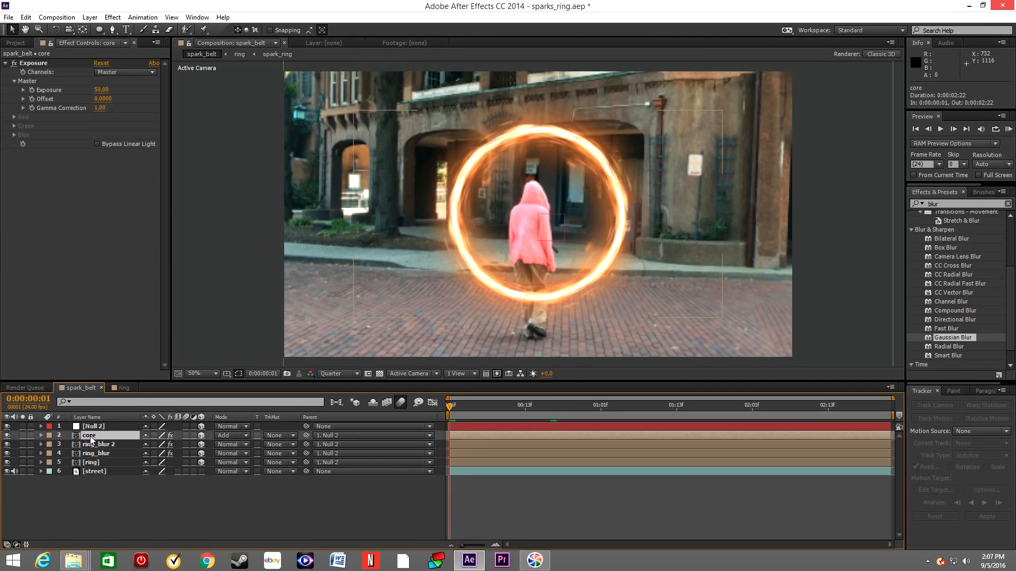
left_click(98, 444)
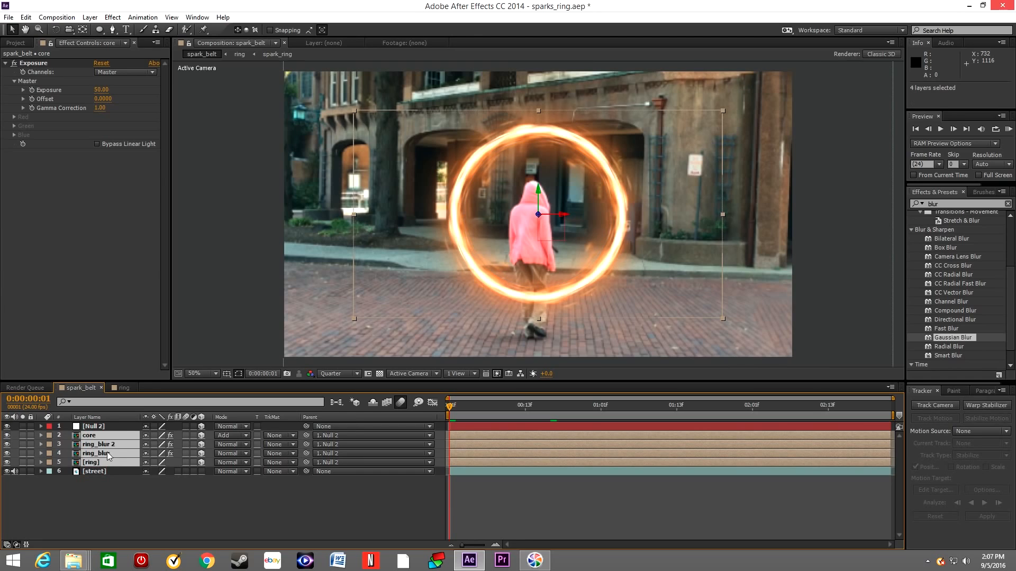
right_click(97, 453)
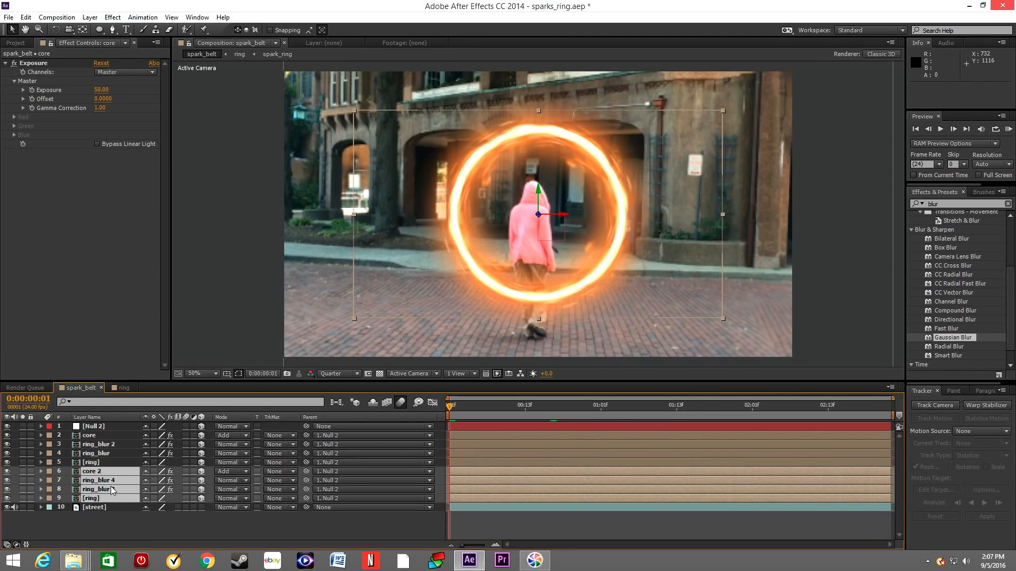
Pre-compose the duplicated glow layers into a new composition named ref.
right_click(111, 490)
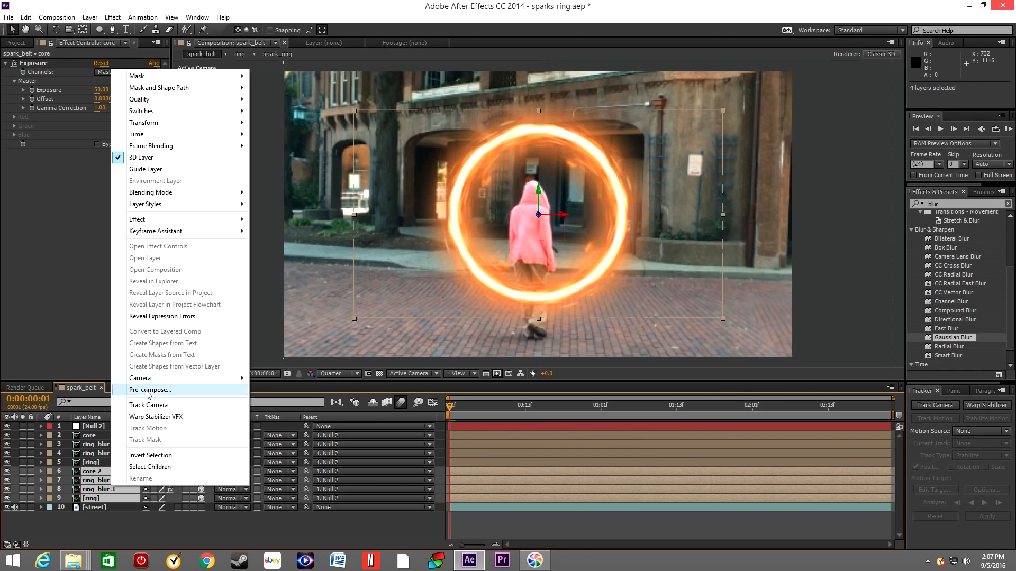
left_click(150, 389)
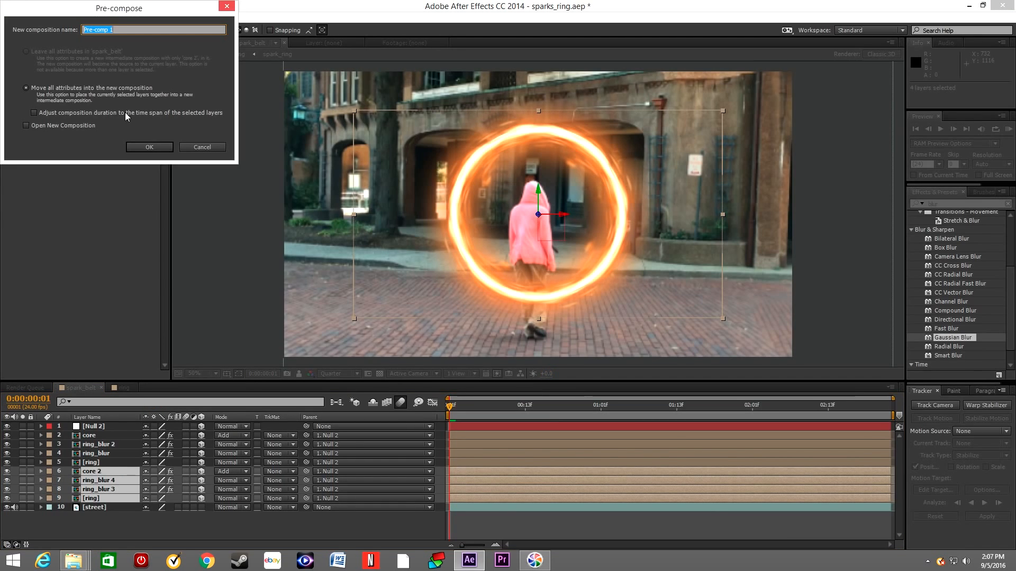
type("ref")
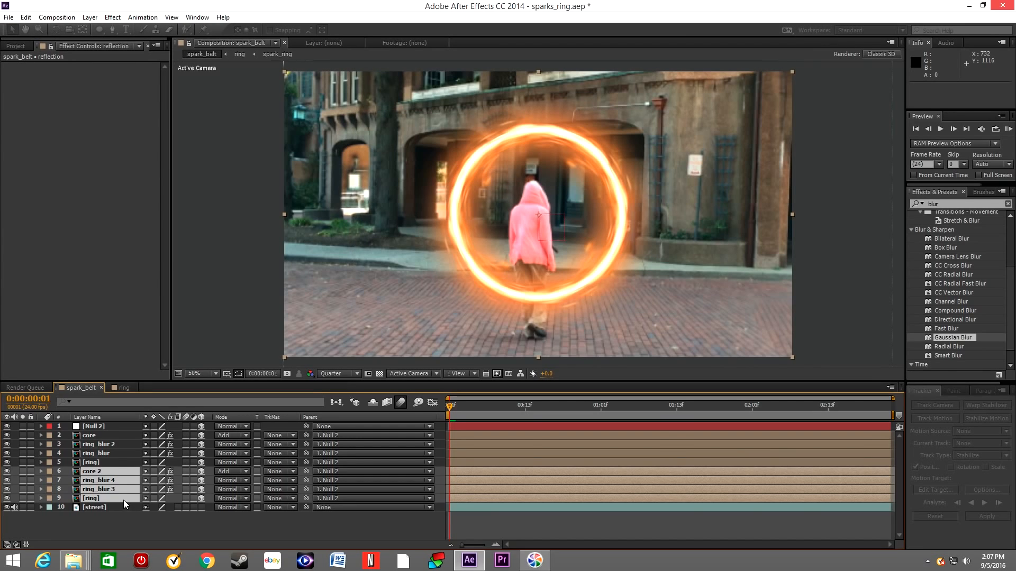
Parent reflection to Null 2 and set its X Rotation to 90 so it lies flat on the floor.
left_click(327, 471)
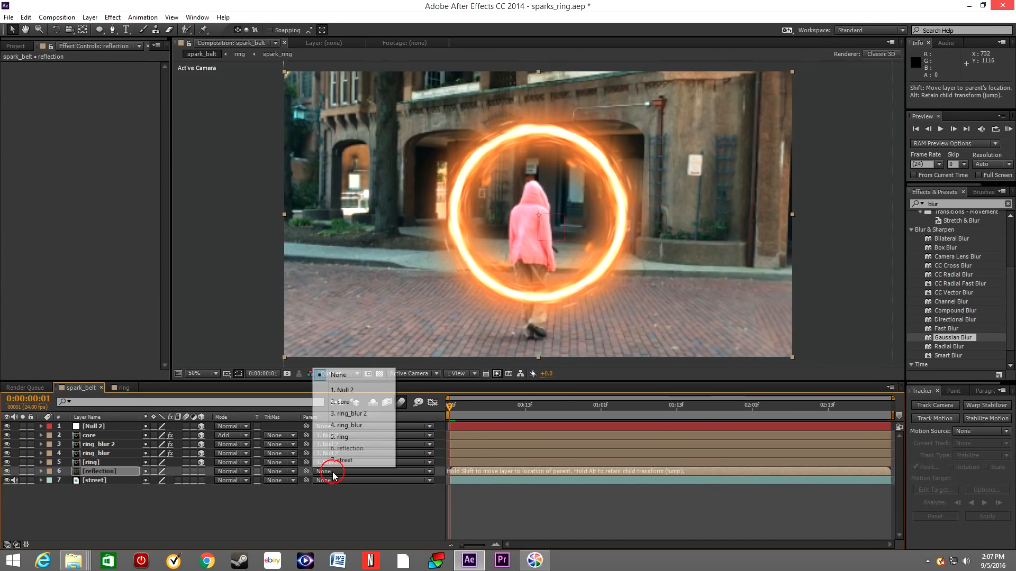
left_click(342, 390)
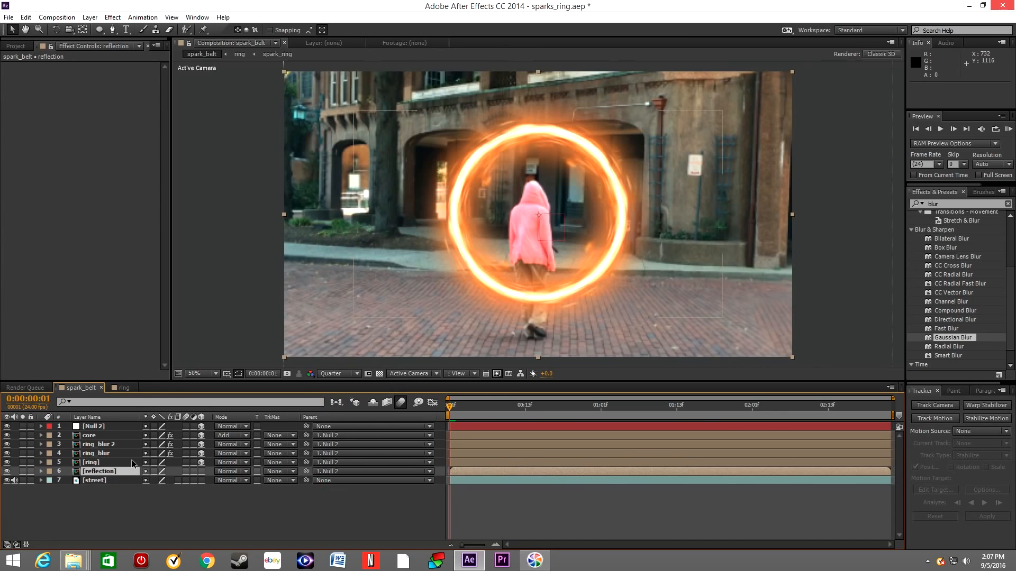
left_click(8, 471)
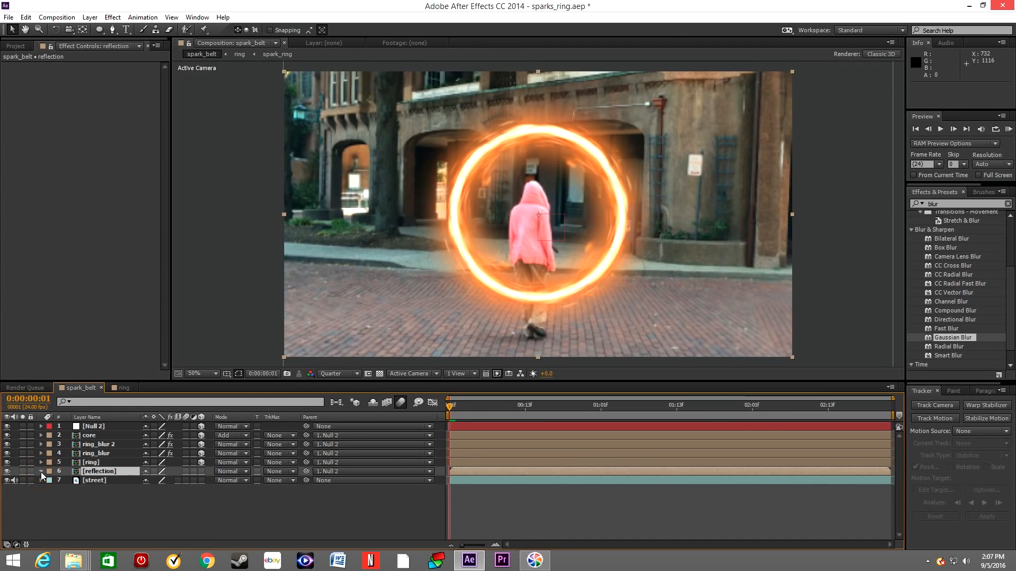
left_click(41, 472)
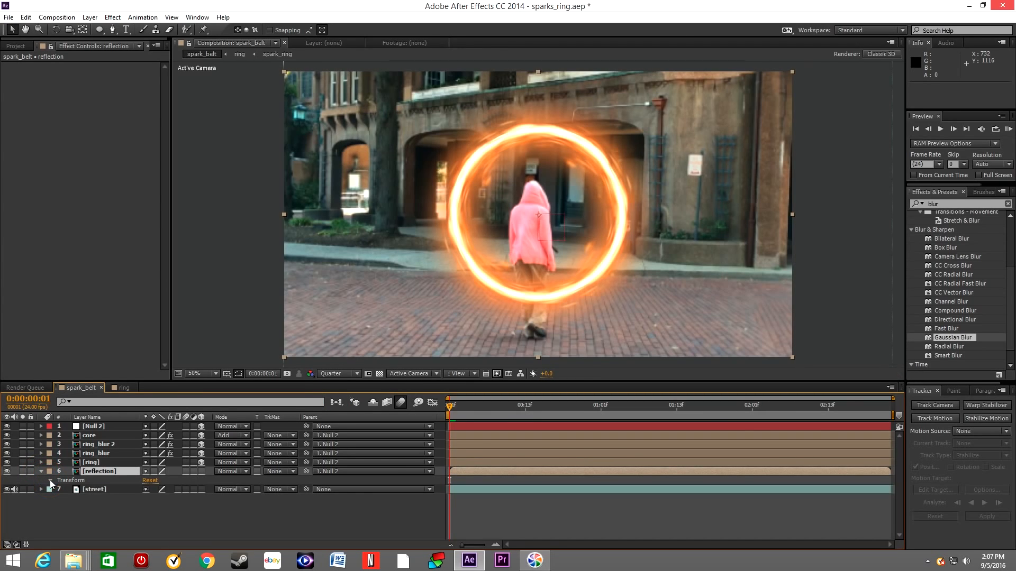
left_click(50, 481)
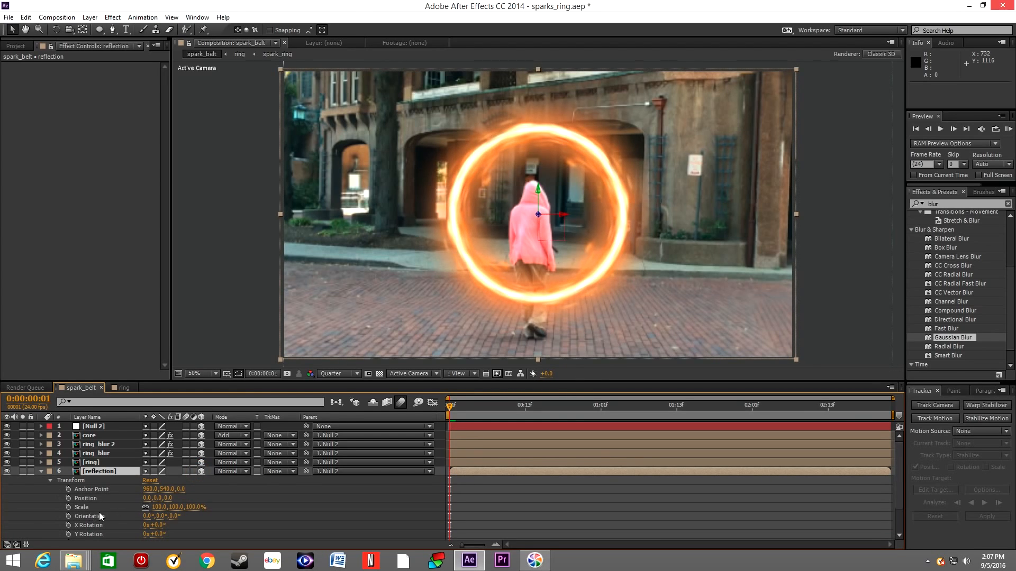
mouse_move(118, 525)
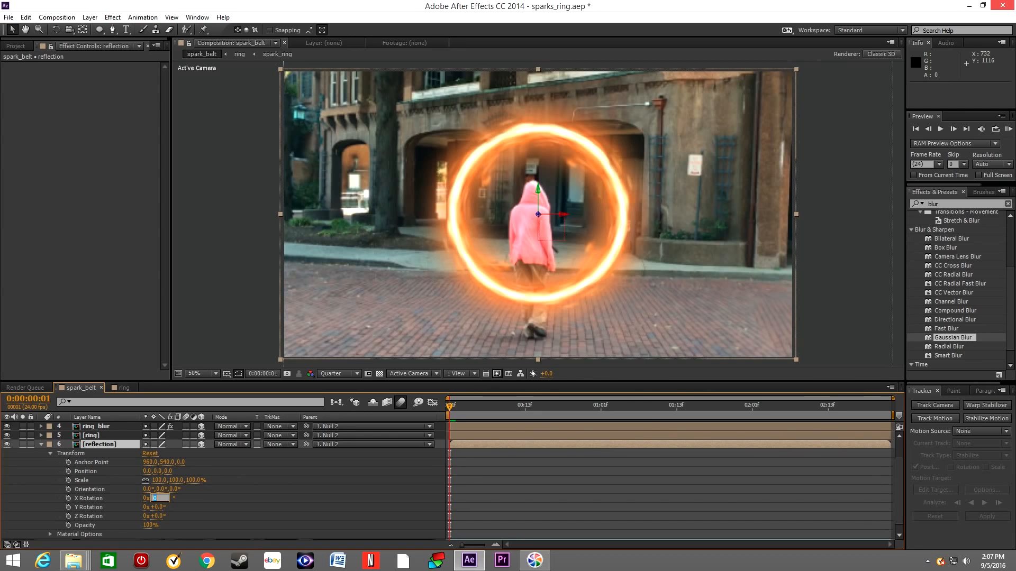
type("90.")
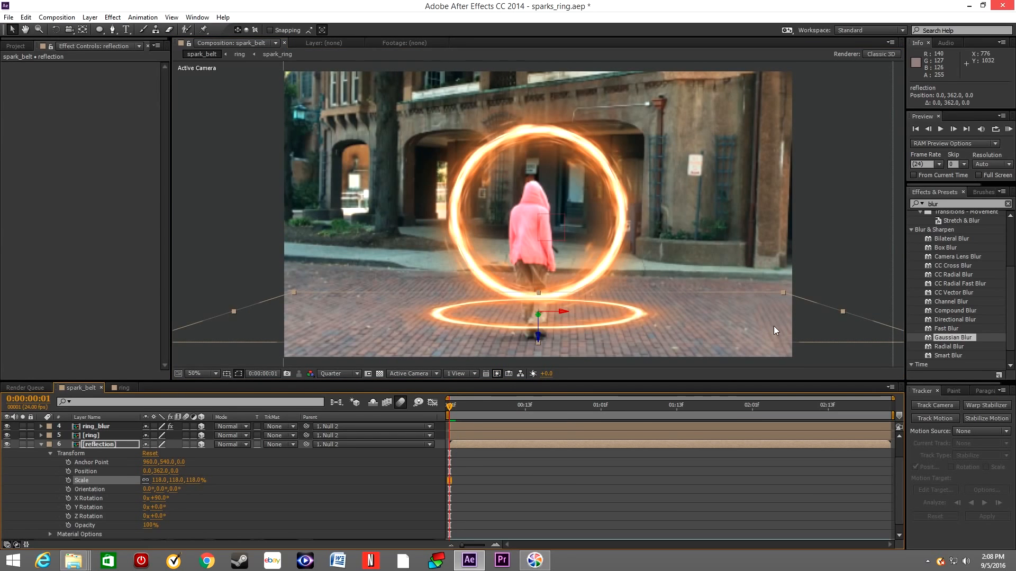
mouse_move(949, 342)
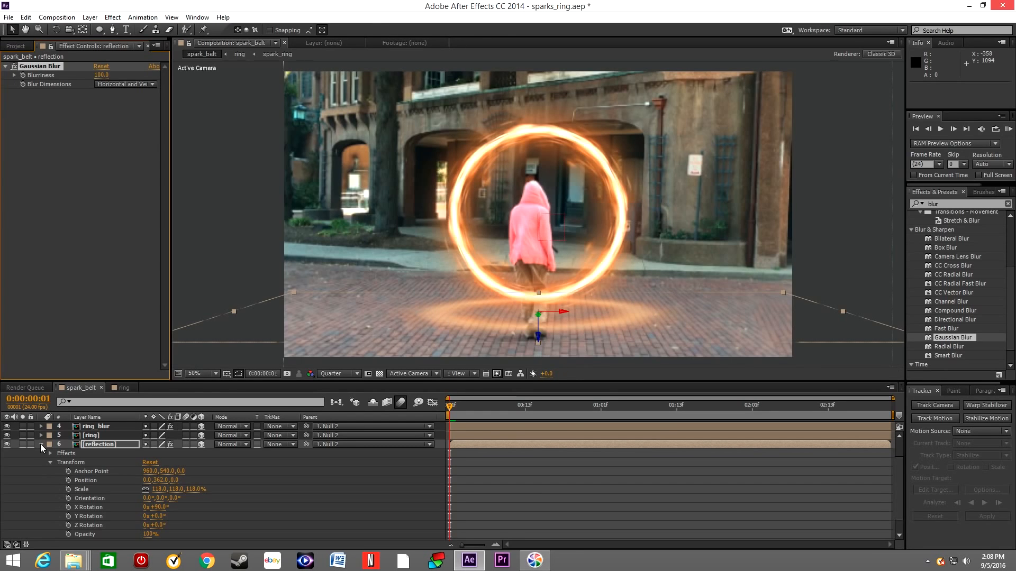
Collapse the reflection layer and blend it onto the brick floor in Overlay mode.
left_click(42, 448)
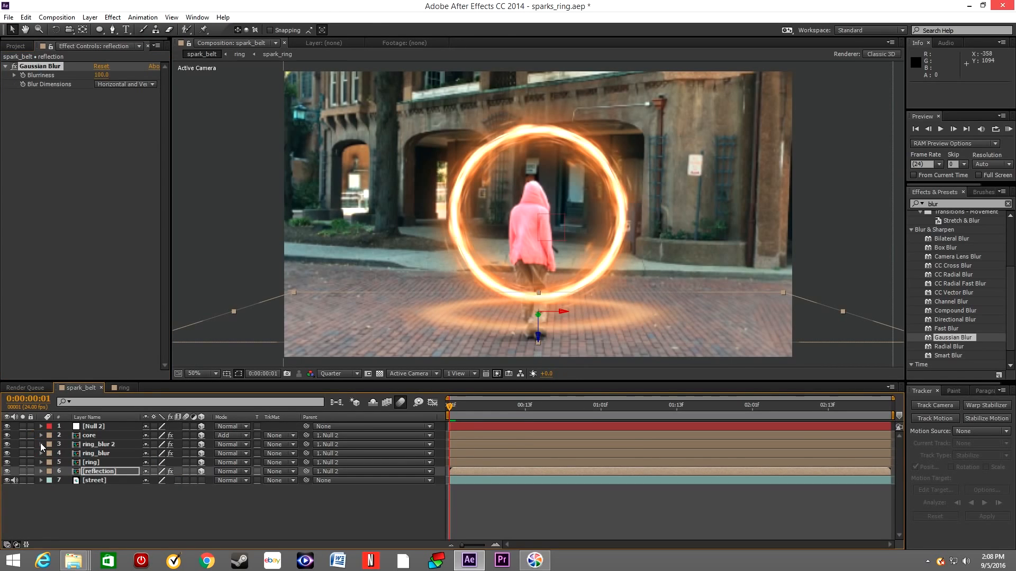
left_click(245, 472)
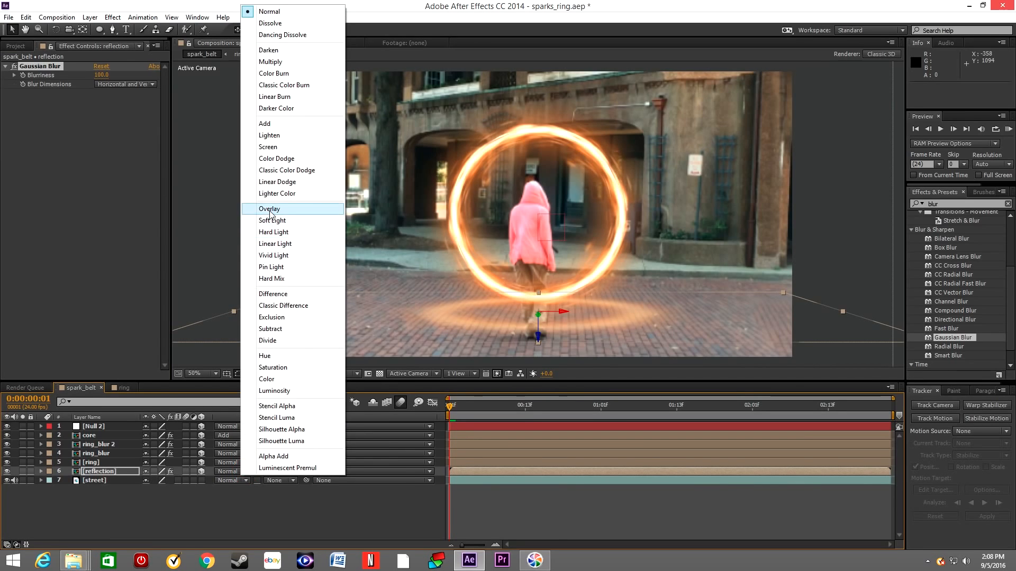
left_click(269, 208)
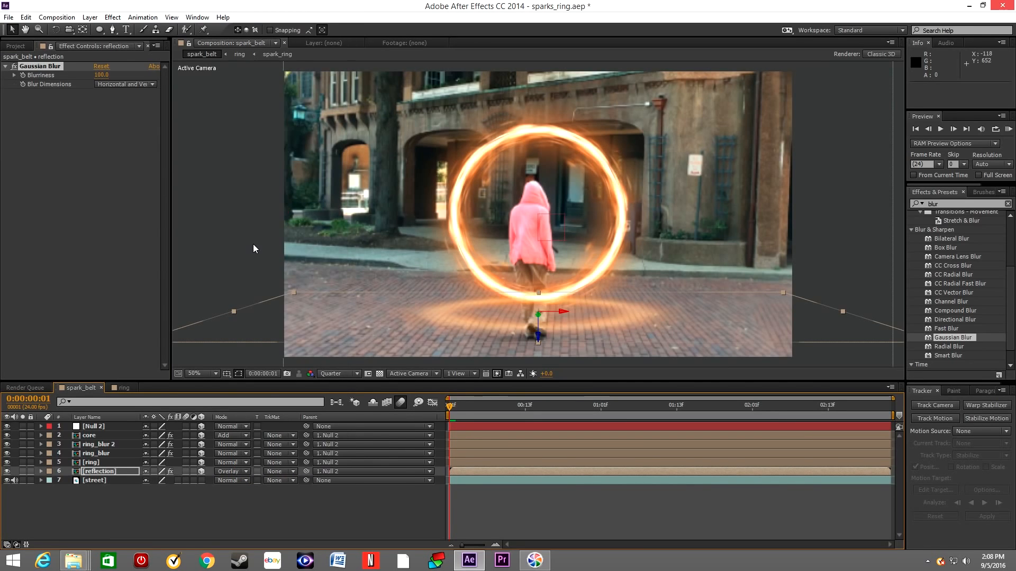
mouse_move(97, 492)
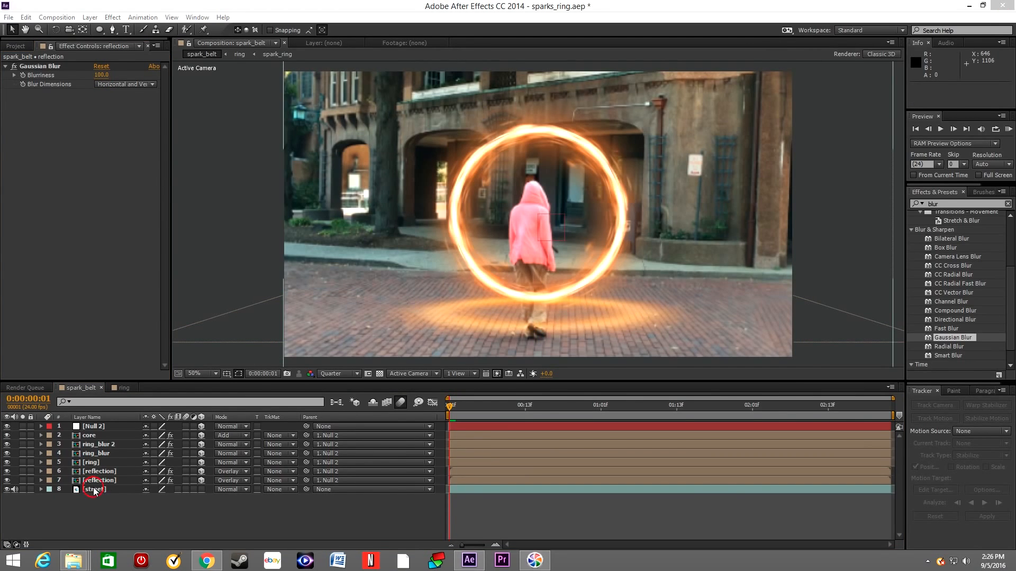
Duplicate the street footage layer and rename the copy street_mask.
left_click(95, 490)
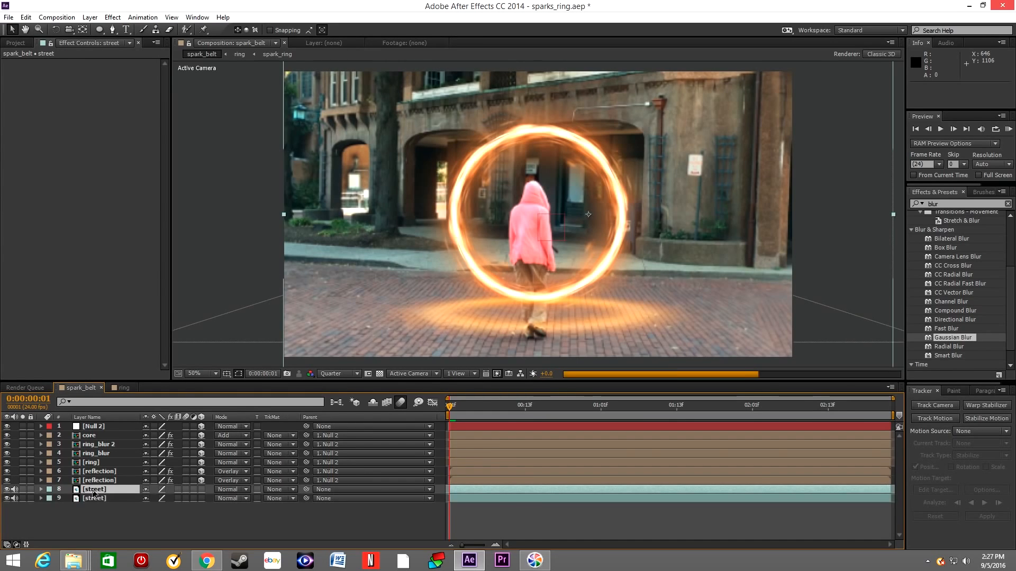
right_click(94, 489)
type("_mask")
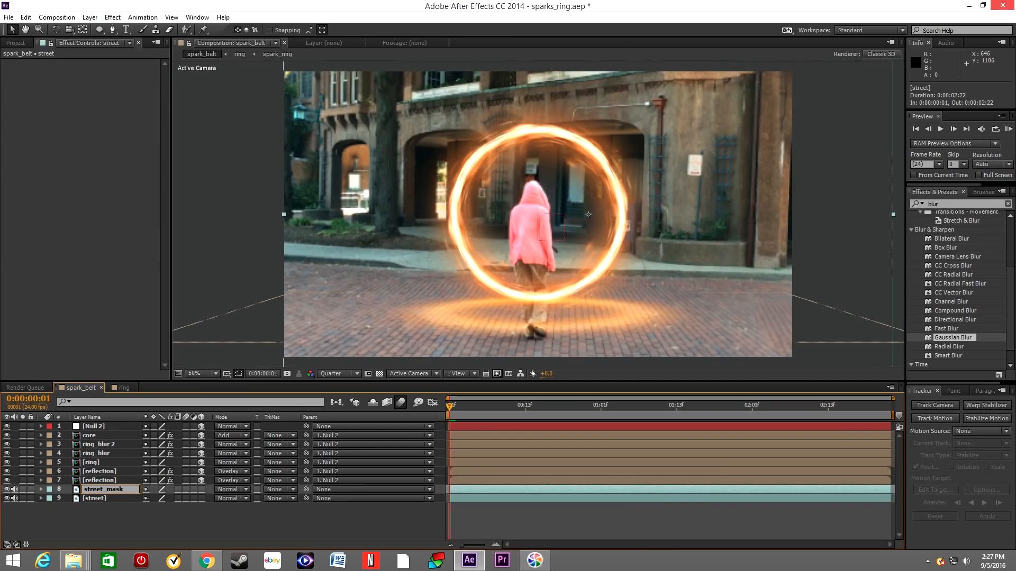
left_click(100, 489)
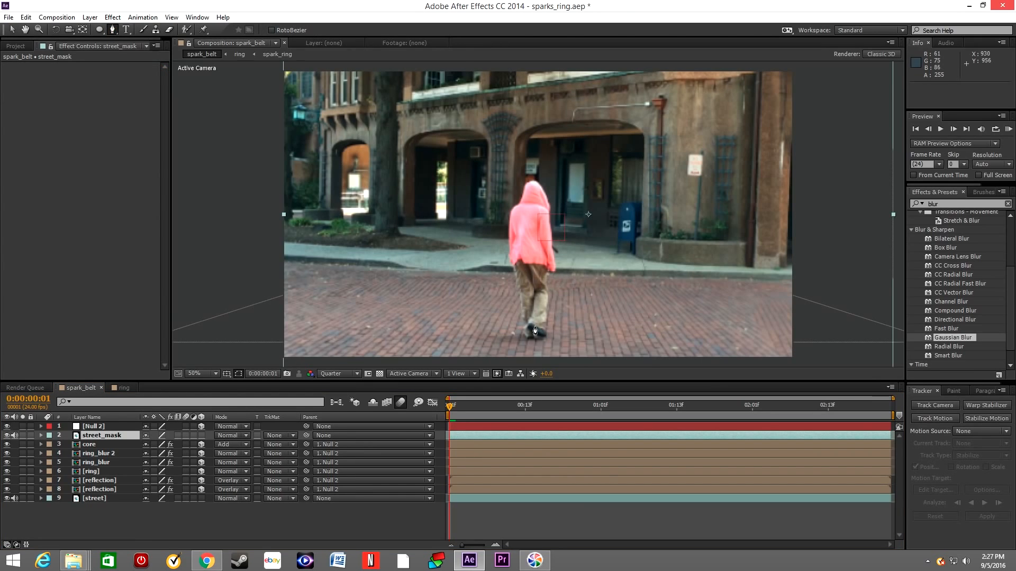
Zoom in on the walking person and place mask points along the shoe and leg.
left_click(200, 373)
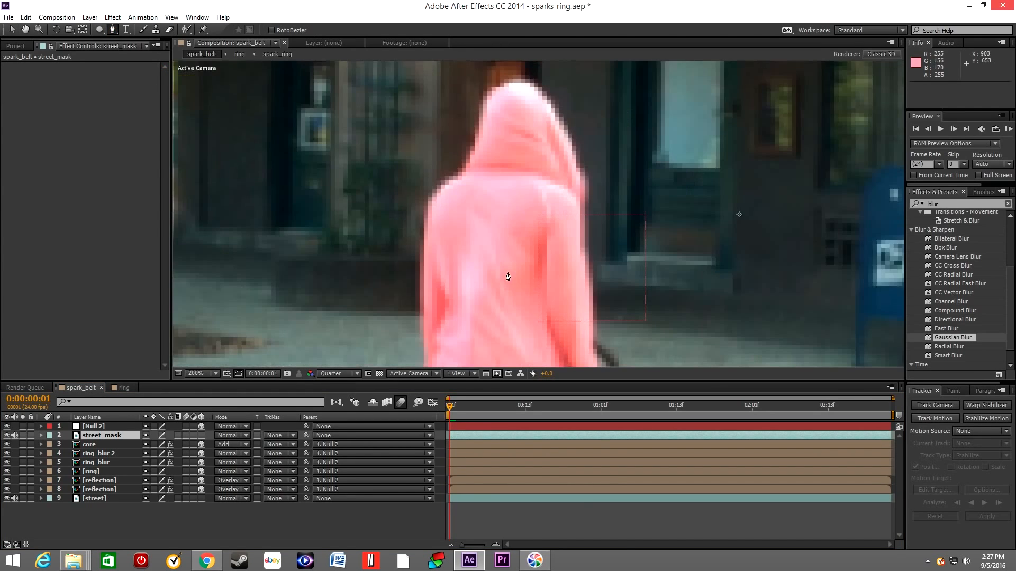
mouse_move(481, 147)
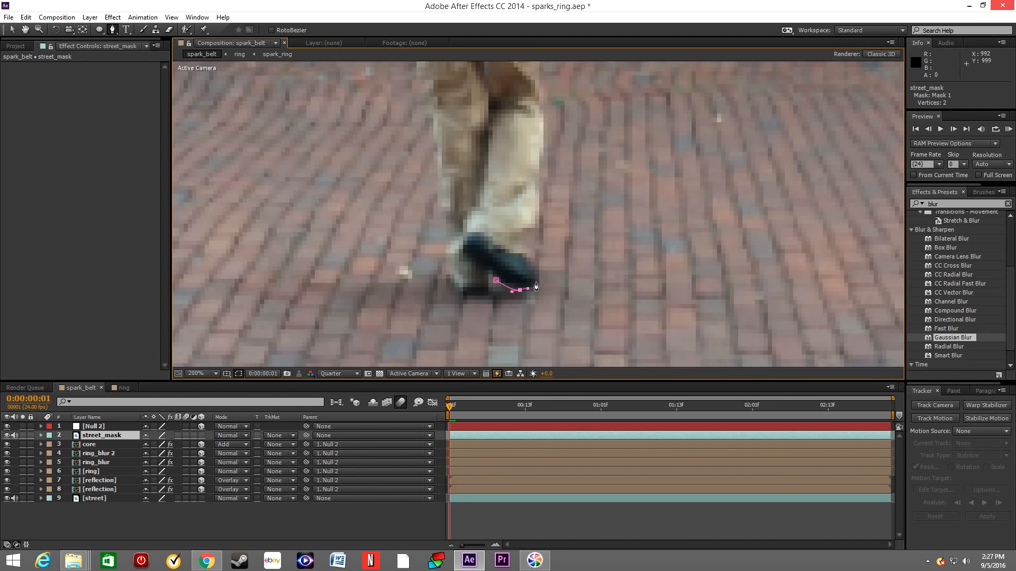
left_click(535, 266)
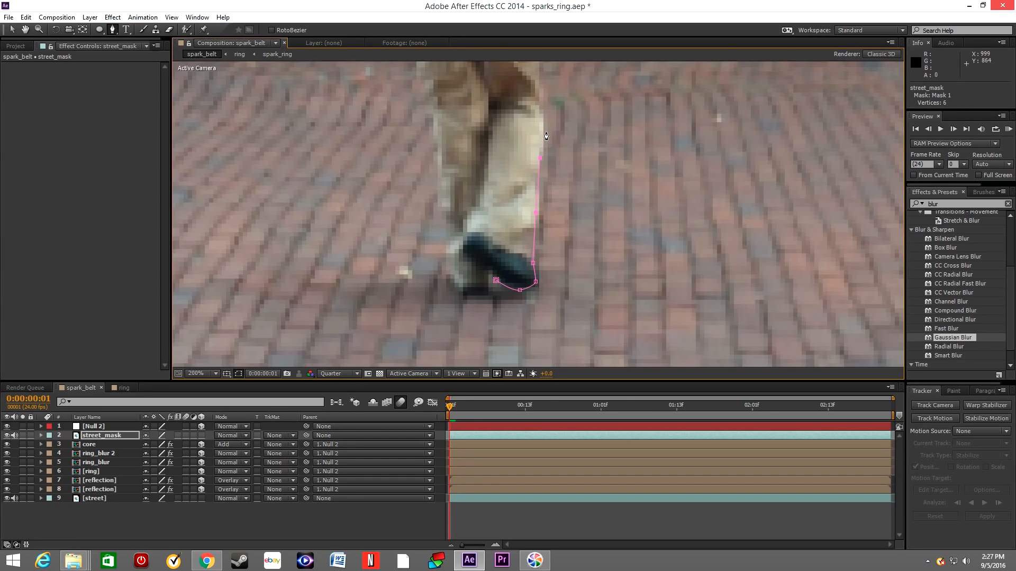
left_click(541, 113)
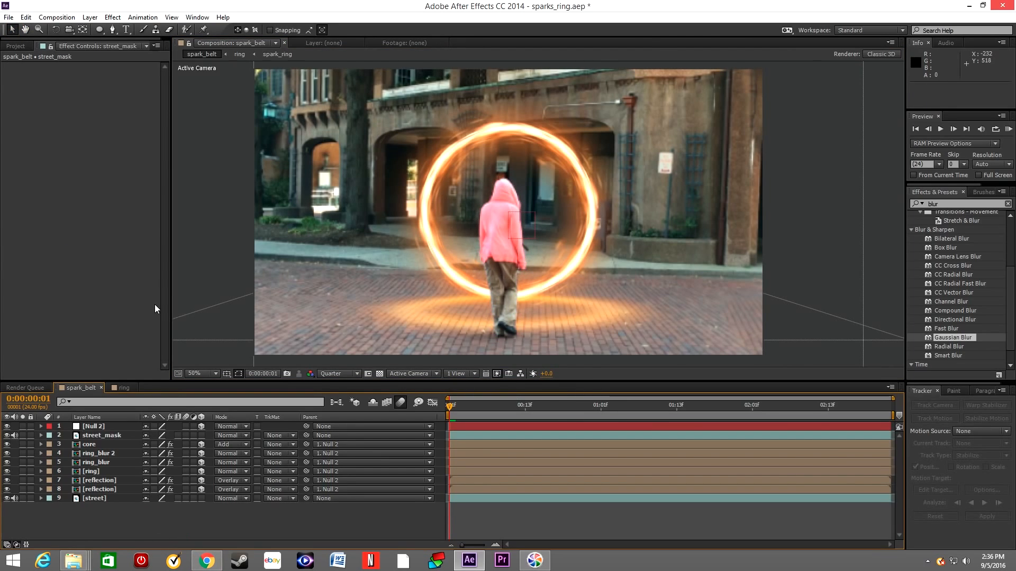
mouse_move(124, 188)
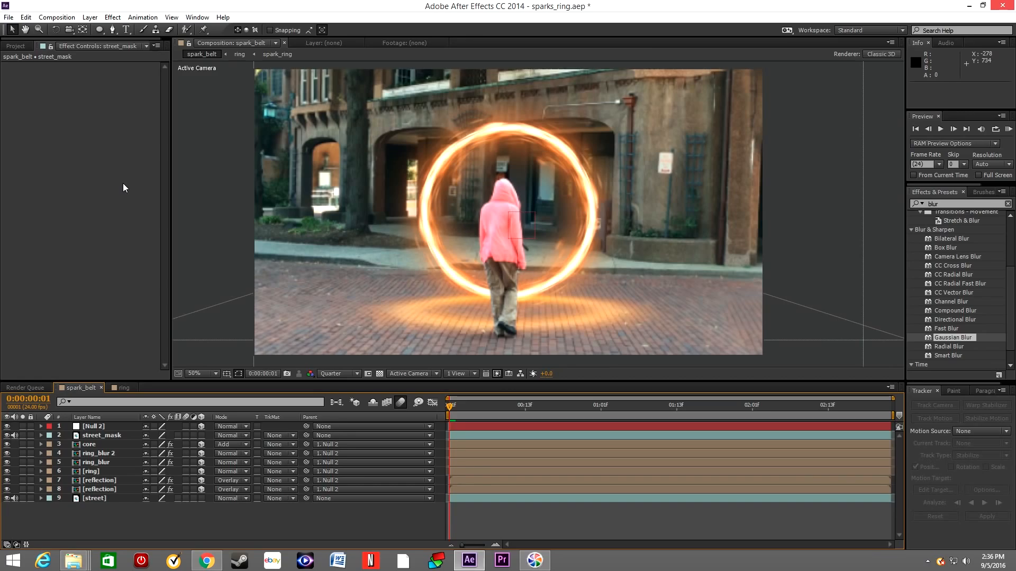